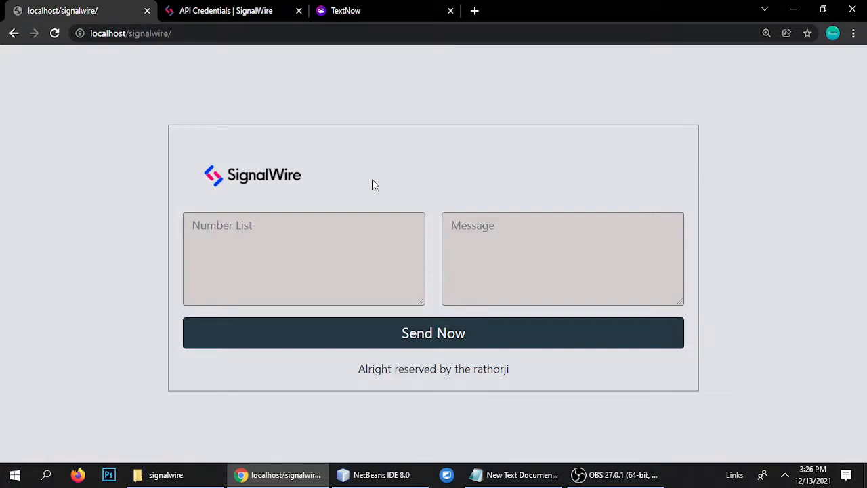
{"action": "mouse_move", "coordinate": [306, 188]}
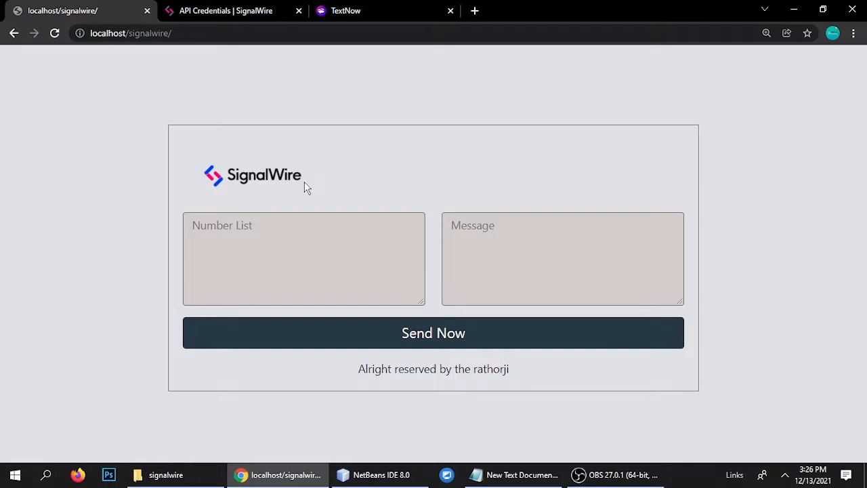
Paste the phone number list and type the message 'Here is message you can add with link'
{"action": "left_click", "coordinate": [304, 258]}
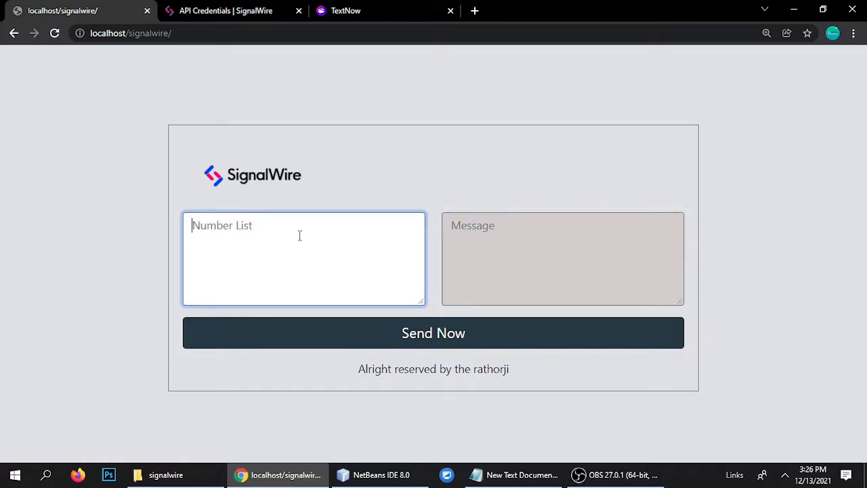
{"action": "mouse_move", "coordinate": [256, 246]}
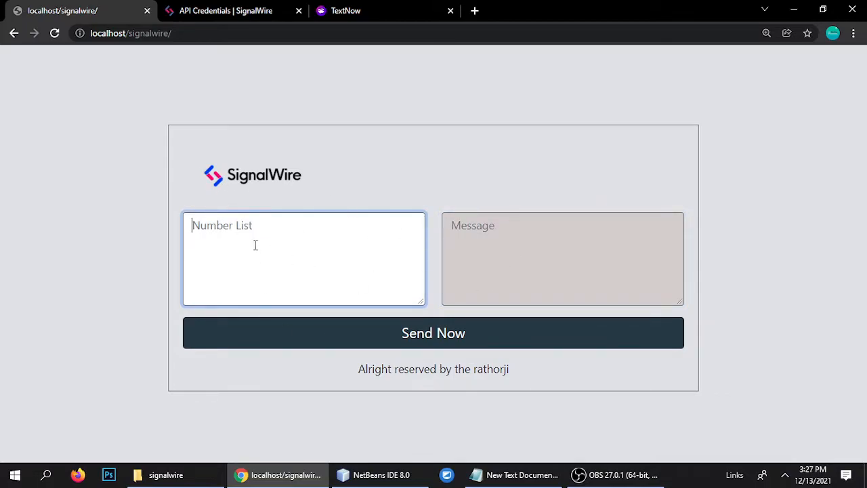
{"action": "mouse_move", "coordinate": [292, 246]}
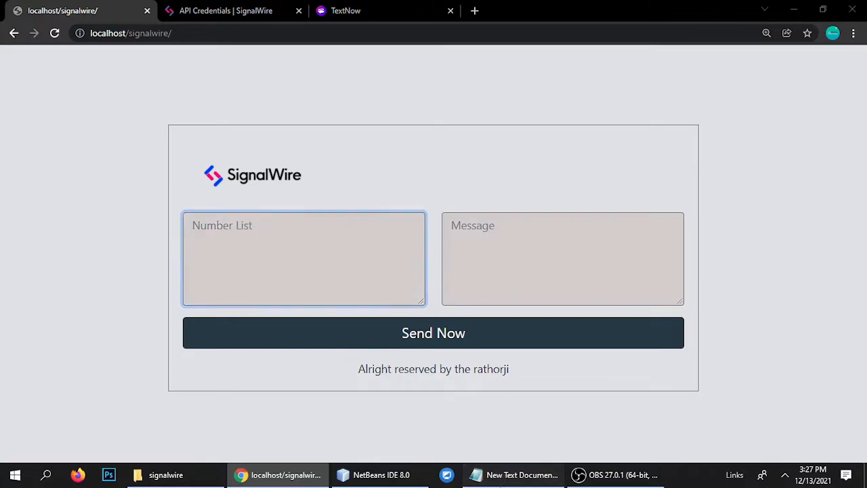
{"action": "left_click", "coordinate": [515, 474]}
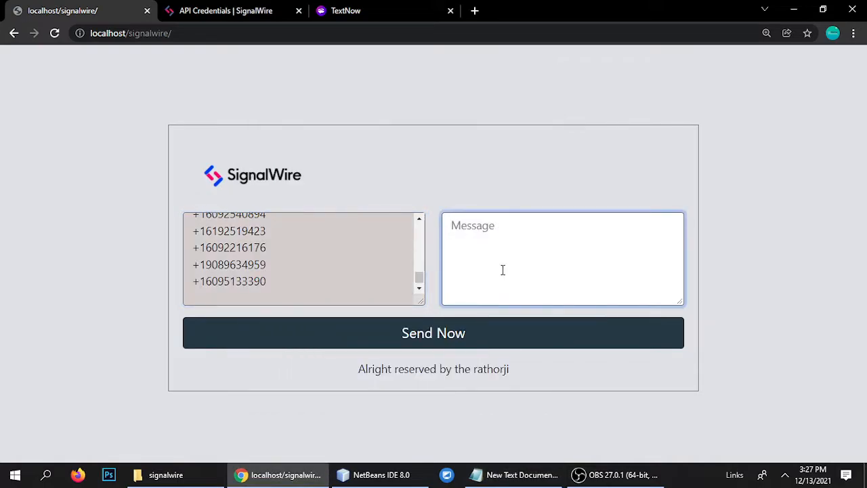
{"action": "type", "text": "Here is mes"}
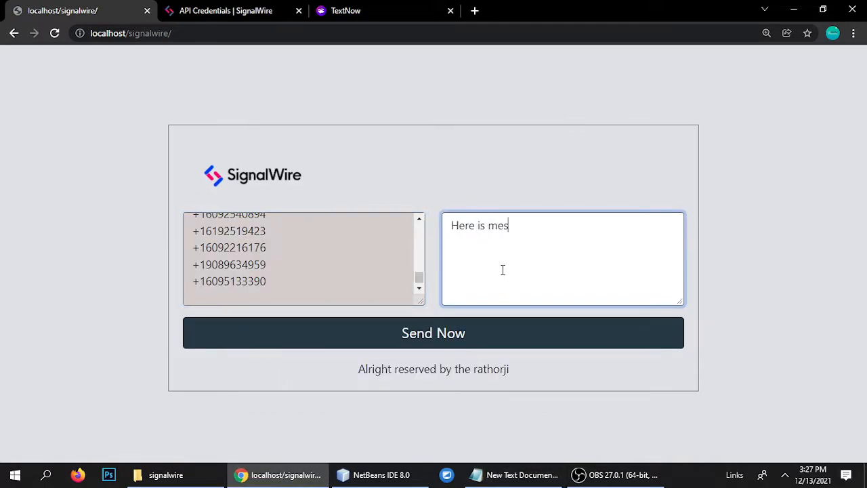
{"action": "type", "text": "sage you"}
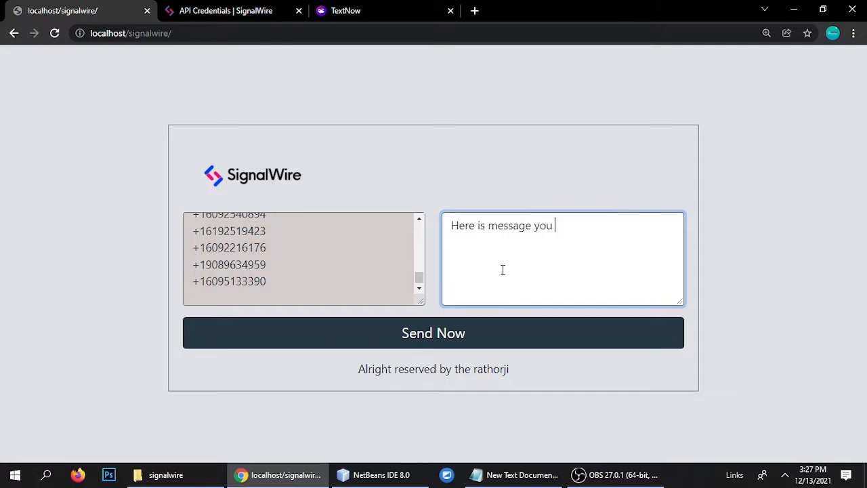
{"action": "type", "text": "can  add"}
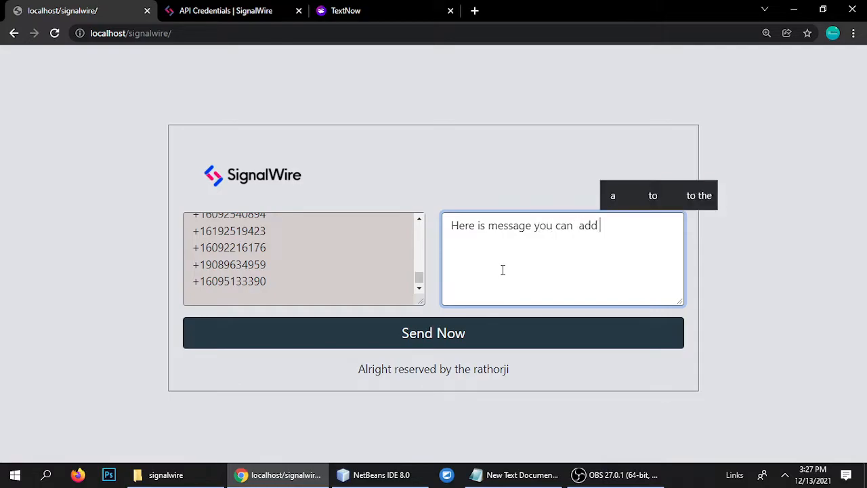
{"action": "type", "text": "with link"}
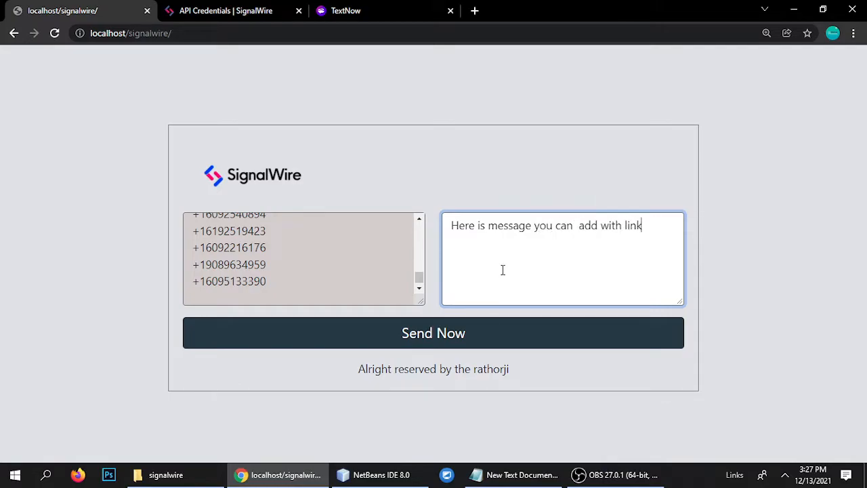
Copy the SignalWire API Credentials page URL and append it to the SMS message
{"action": "left_click", "coordinate": [234, 11]}
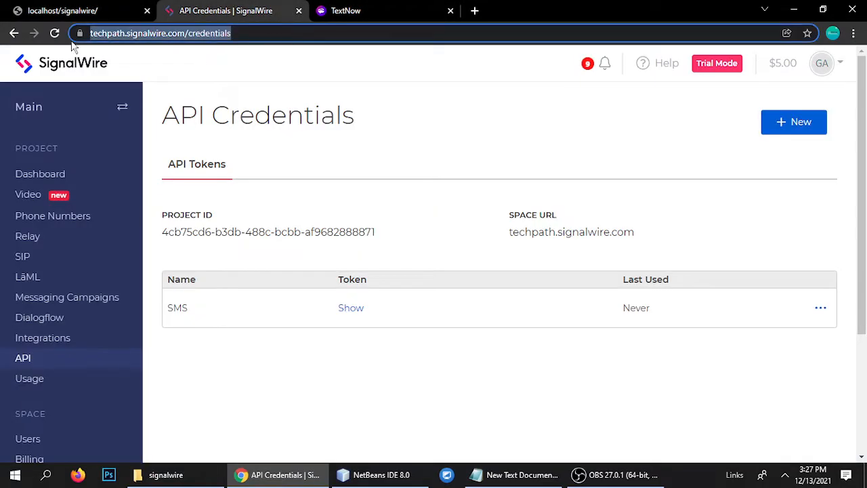
{"action": "left_click", "coordinate": [81, 10]}
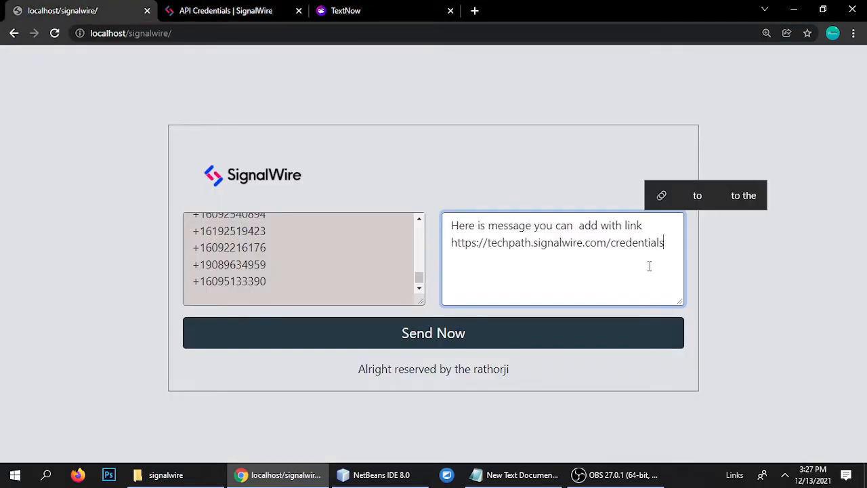
{"action": "left_click", "coordinate": [225, 11]}
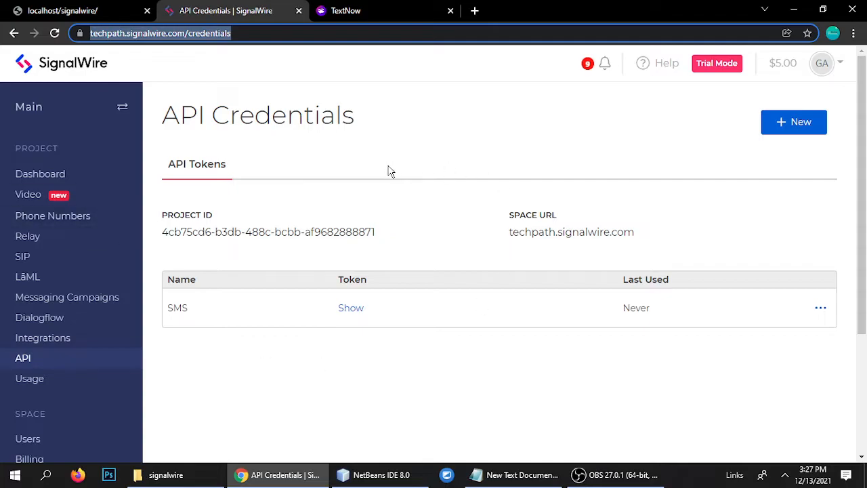
{"action": "mouse_move", "coordinate": [275, 248]}
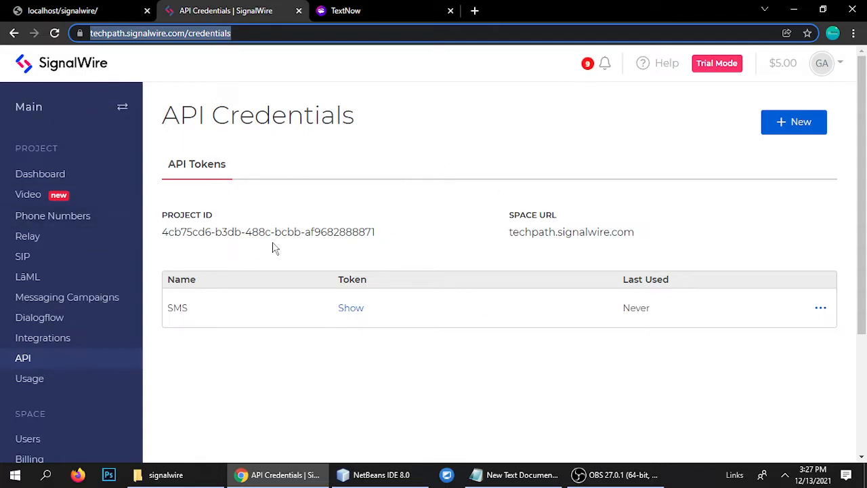
{"action": "mouse_move", "coordinate": [408, 288]}
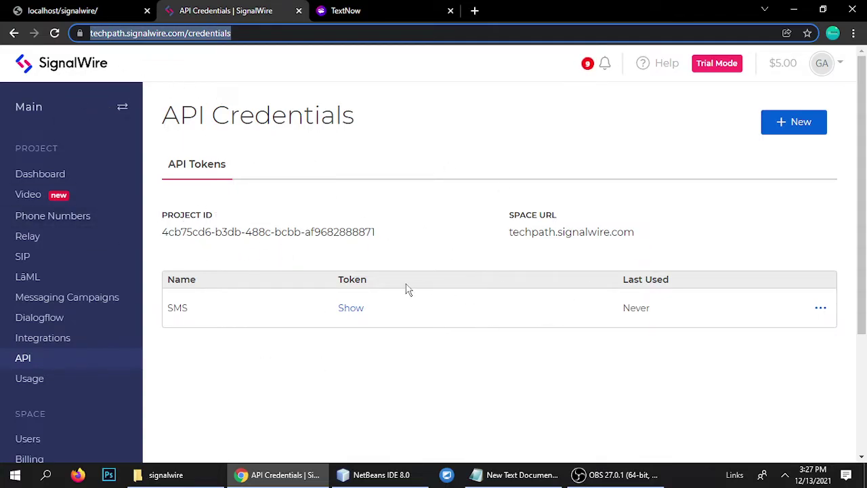
{"action": "mouse_move", "coordinate": [785, 67]}
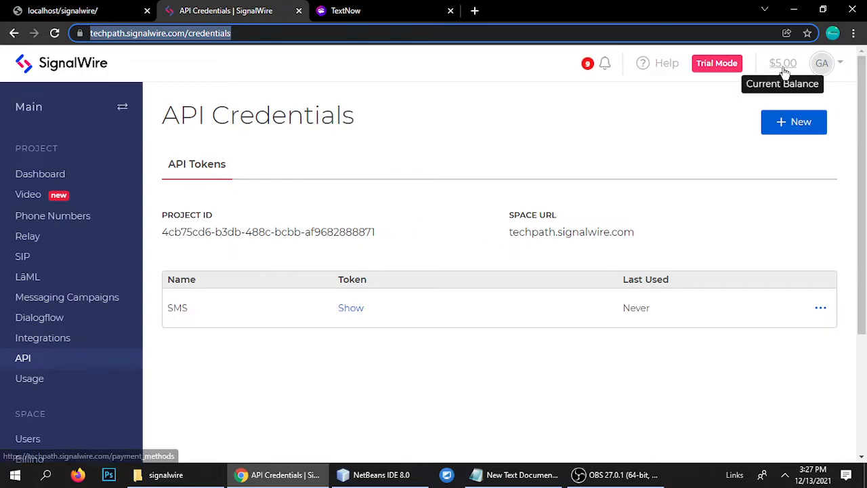
{"action": "mouse_move", "coordinate": [424, 317]}
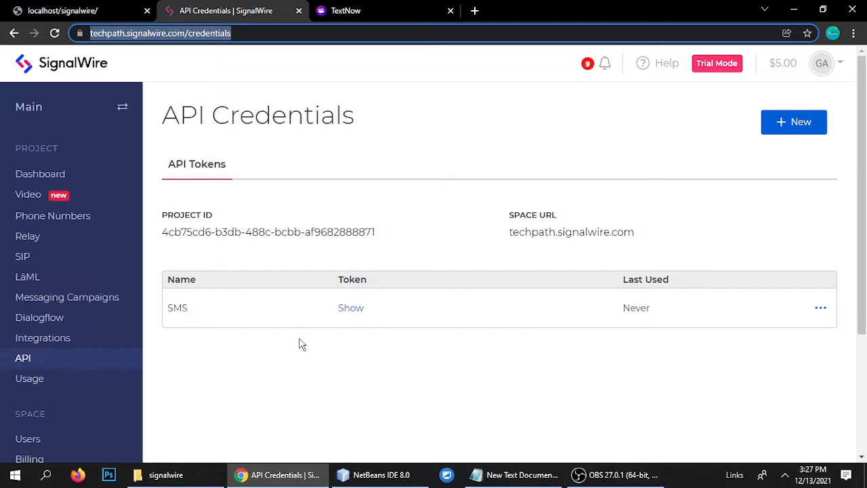
{"action": "mouse_move", "coordinate": [193, 307]}
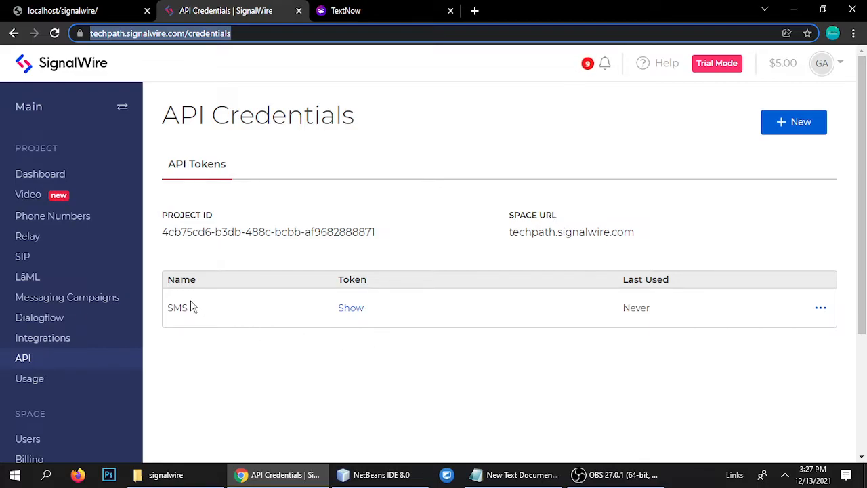
{"action": "left_click", "coordinate": [81, 10]}
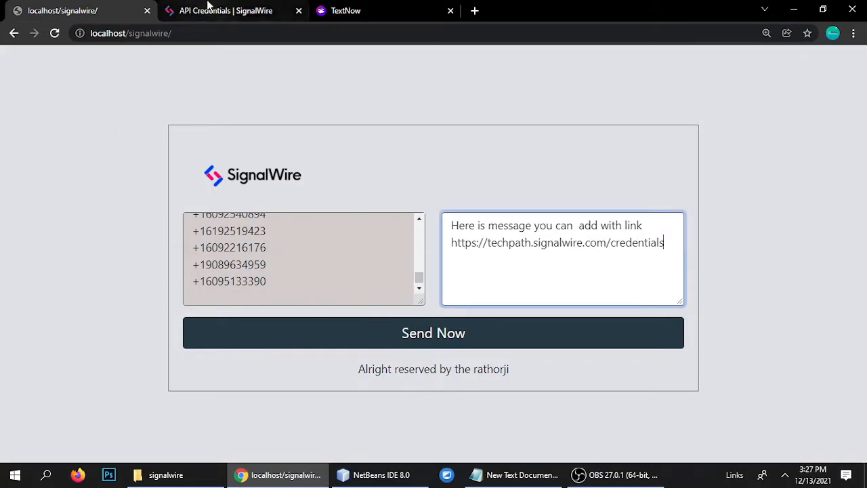
Switch to the 'API Credentials | SignalWire' tab showing project ID, space URL and tokens
{"action": "left_click", "coordinate": [230, 11]}
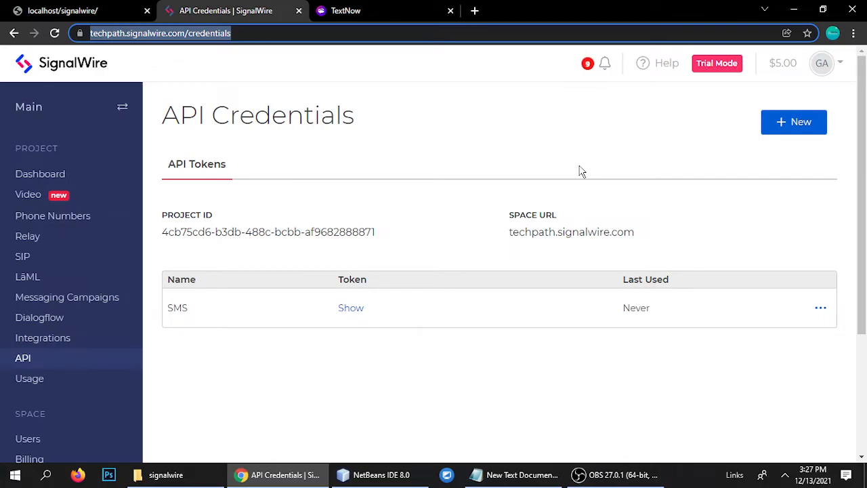
{"action": "mouse_move", "coordinate": [277, 278]}
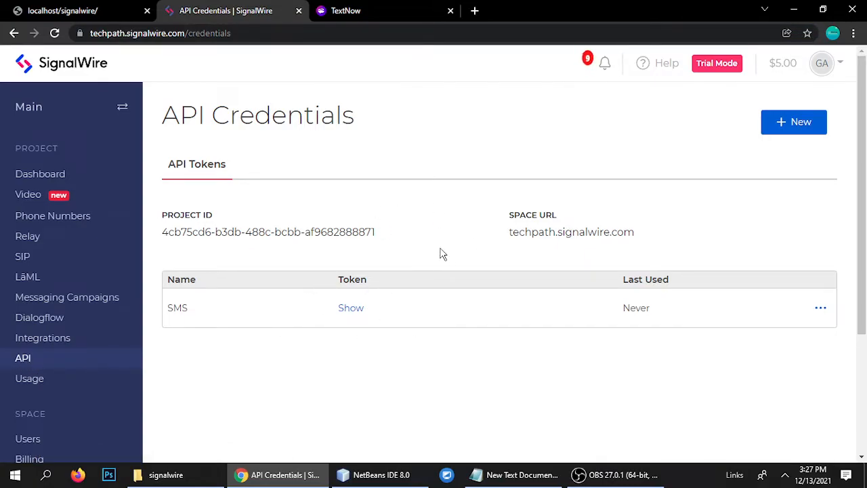
{"action": "mouse_move", "coordinate": [345, 345]}
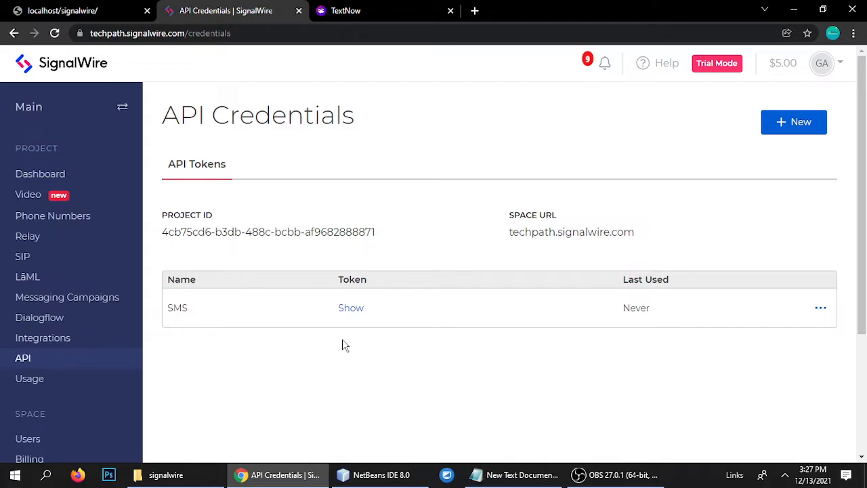
{"action": "mouse_move", "coordinate": [333, 272]}
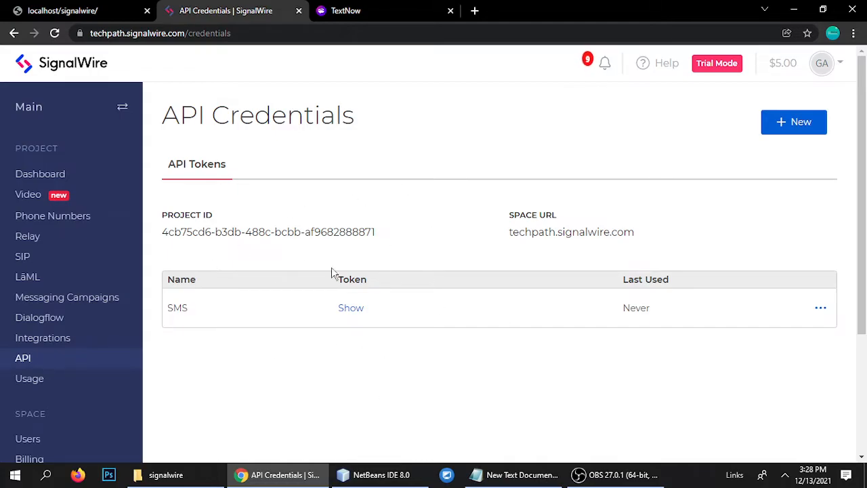
{"action": "mouse_move", "coordinate": [277, 189]}
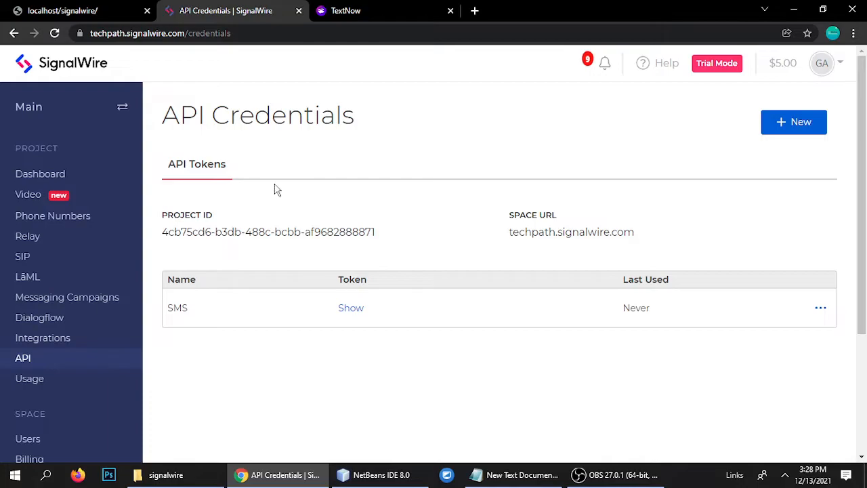
{"action": "mouse_move", "coordinate": [180, 225]}
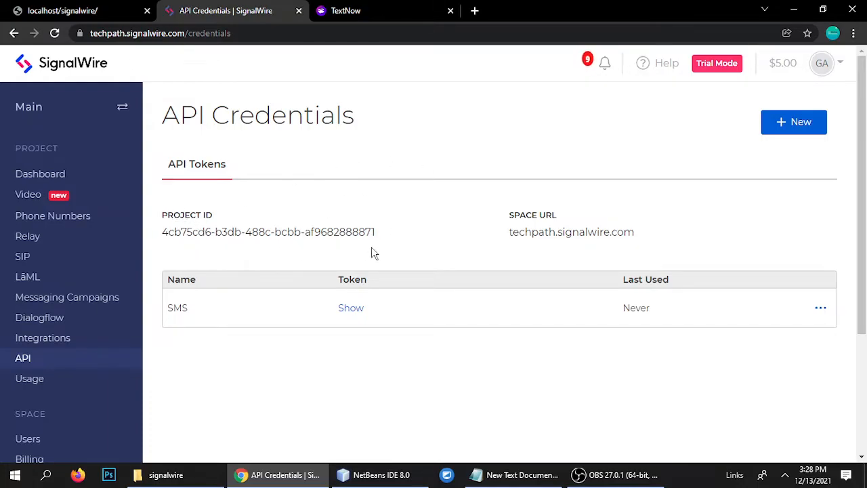
Show the htdocs\signalwire folder in File Explorer and deselect multiple_number.php
{"action": "left_click", "coordinate": [166, 475]}
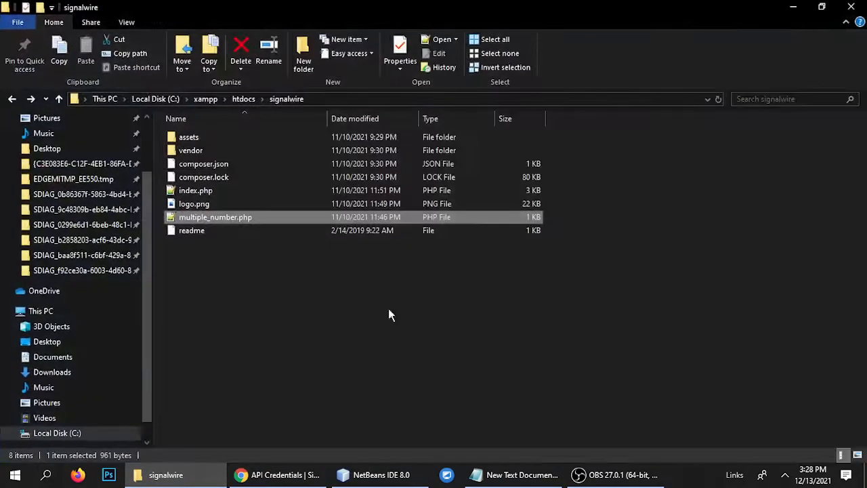
{"action": "mouse_move", "coordinate": [196, 220]}
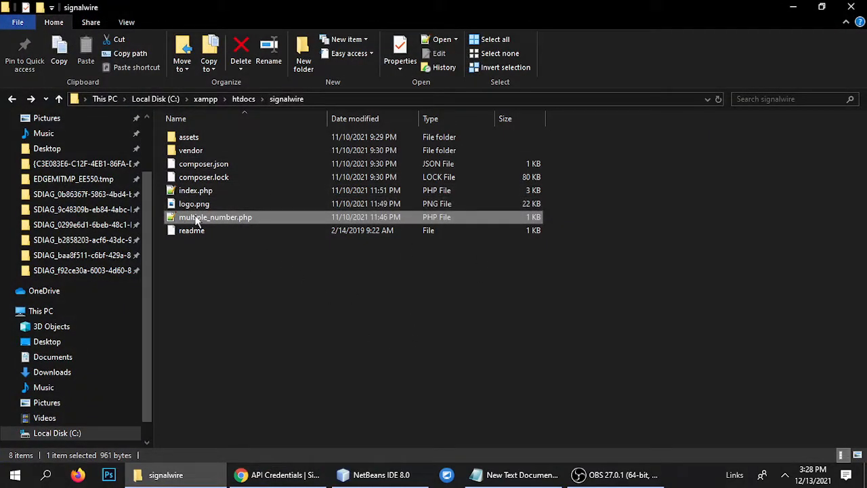
{"action": "left_click", "coordinate": [225, 256]}
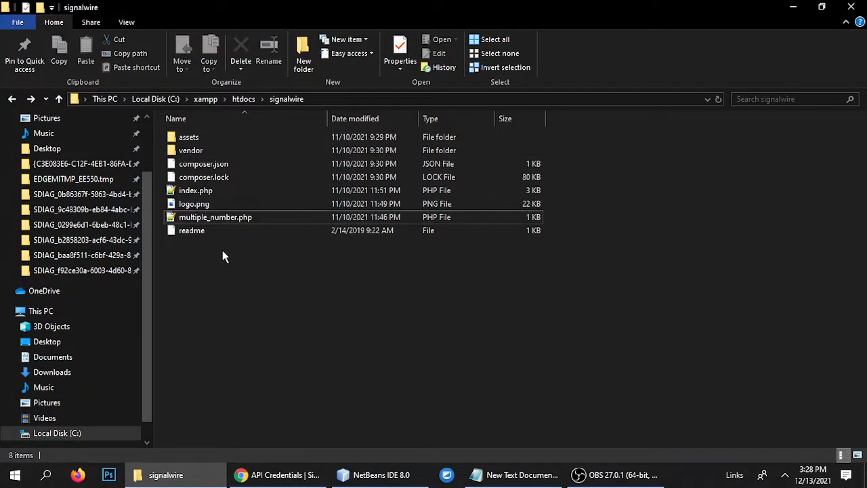
{"action": "mouse_move", "coordinate": [200, 227]}
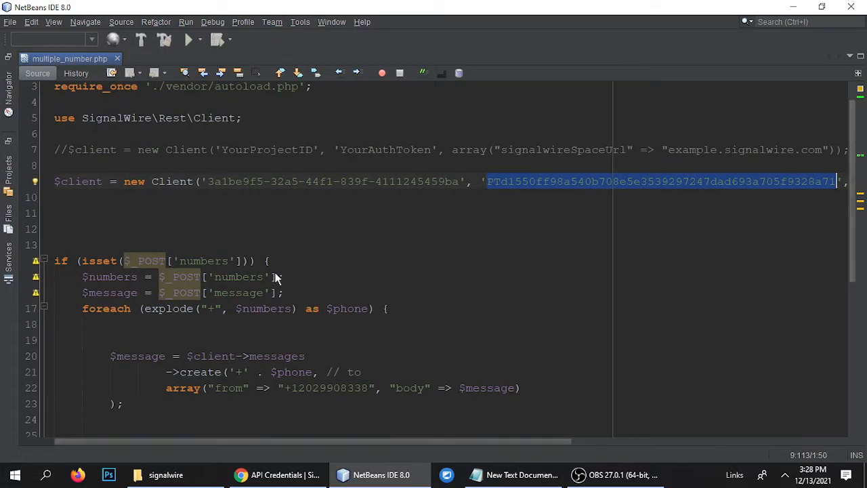
{"action": "left_click", "coordinate": [305, 181]}
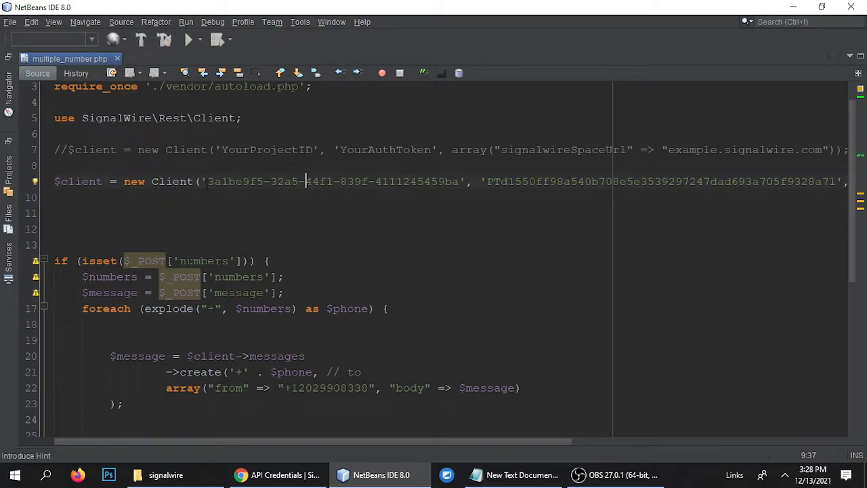
{"action": "left_click_drag", "start_coordinate": [208, 181], "coordinate": [459, 180]}
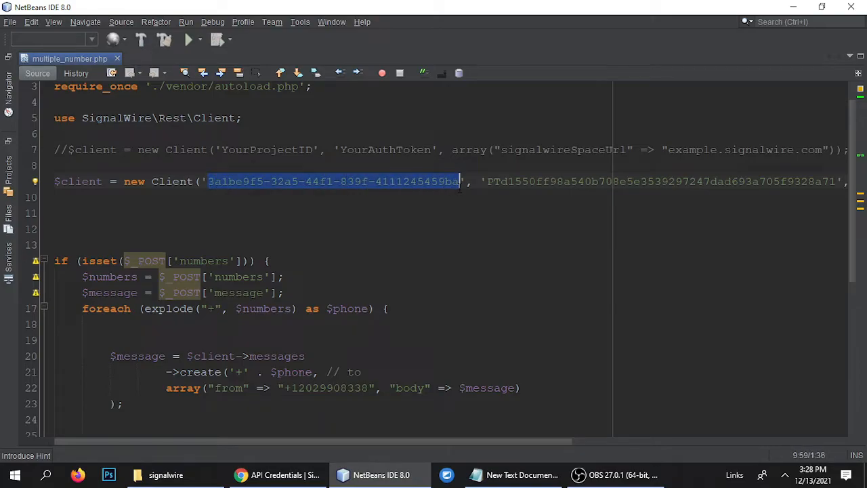
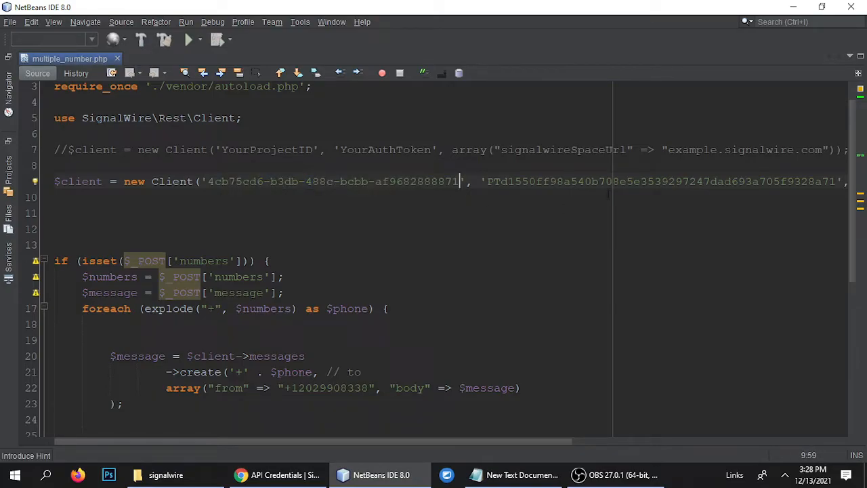
{"action": "left_click", "coordinate": [278, 475]}
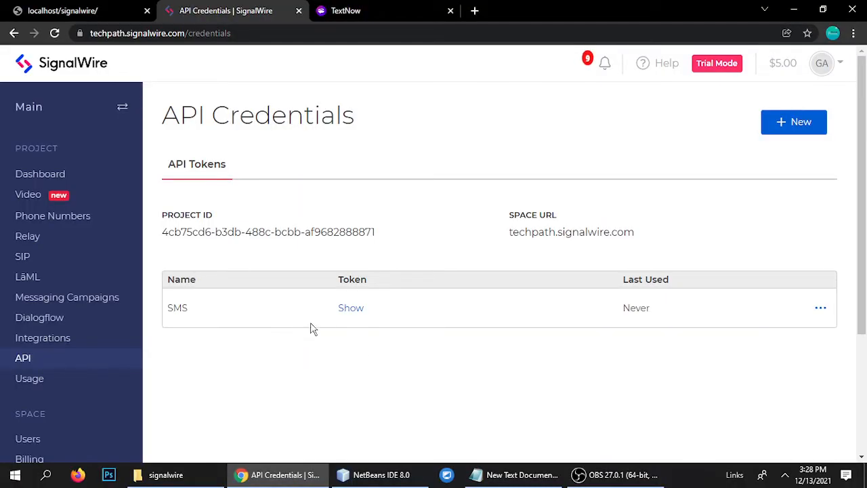
{"action": "mouse_move", "coordinate": [285, 316]}
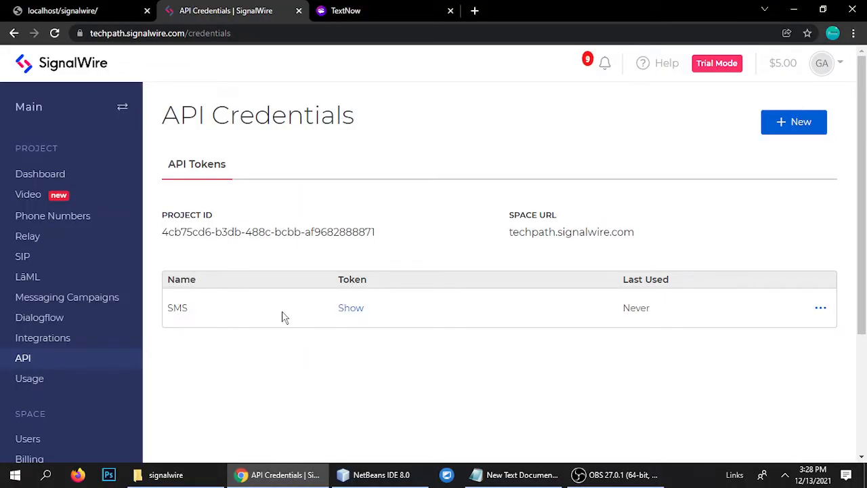
Reveal the SMS API token on the API Credentials page and copy it
{"action": "double_click", "coordinate": [177, 308]}
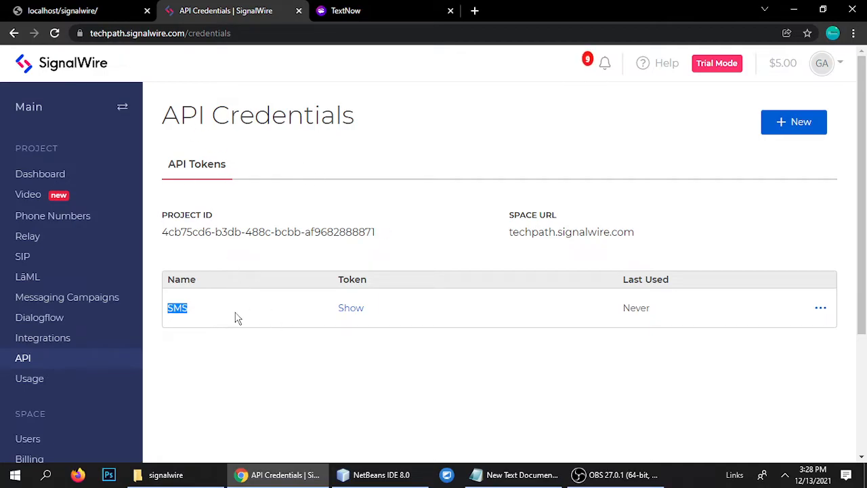
{"action": "mouse_move", "coordinate": [353, 323]}
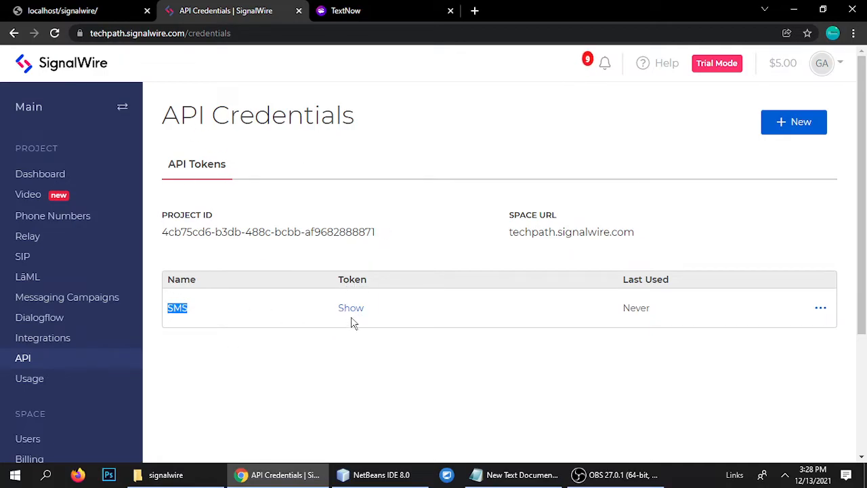
{"action": "left_click", "coordinate": [351, 307]}
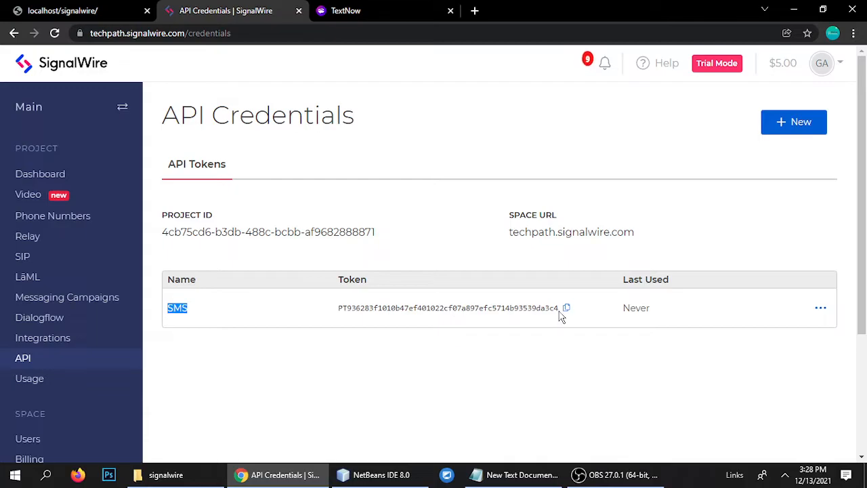
{"action": "left_click", "coordinate": [376, 475]}
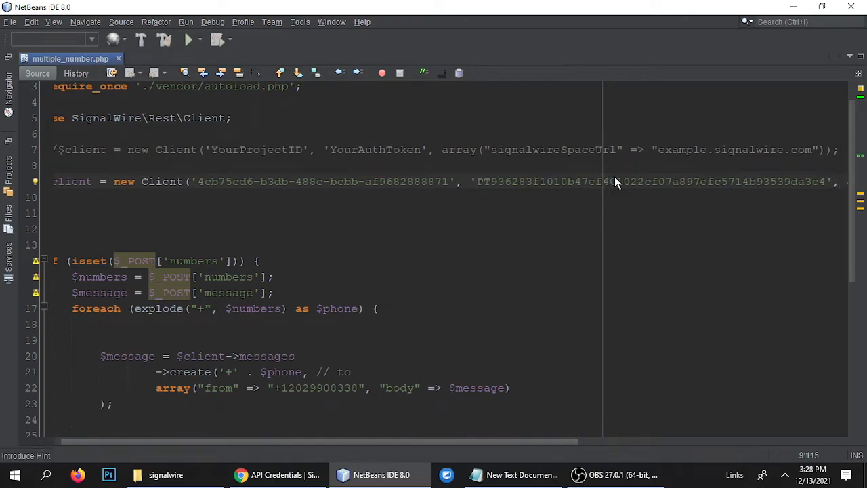
Add a signalwireSpaceUrl array to the Client and set it to techpath.signalwire.com
{"action": "type", "text": "array(\"signalwireSpaceUrl\" => \"rathorji.signalwire.com\"));"}
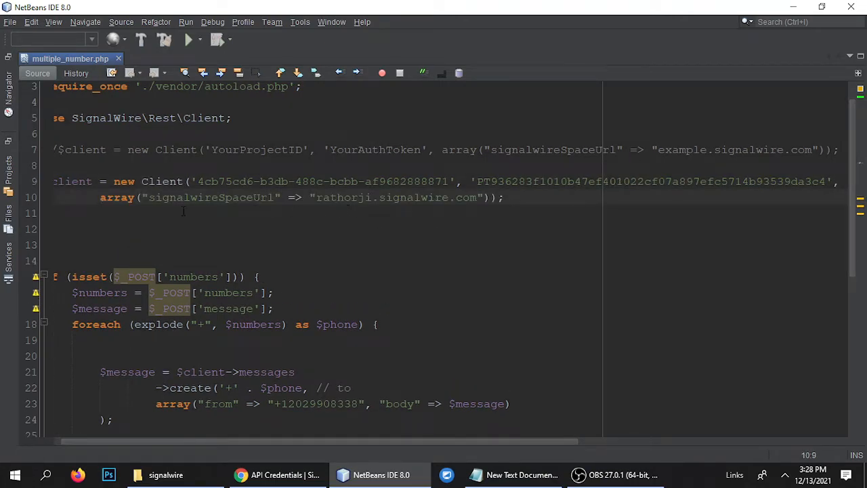
{"action": "double_click", "coordinate": [210, 197]}
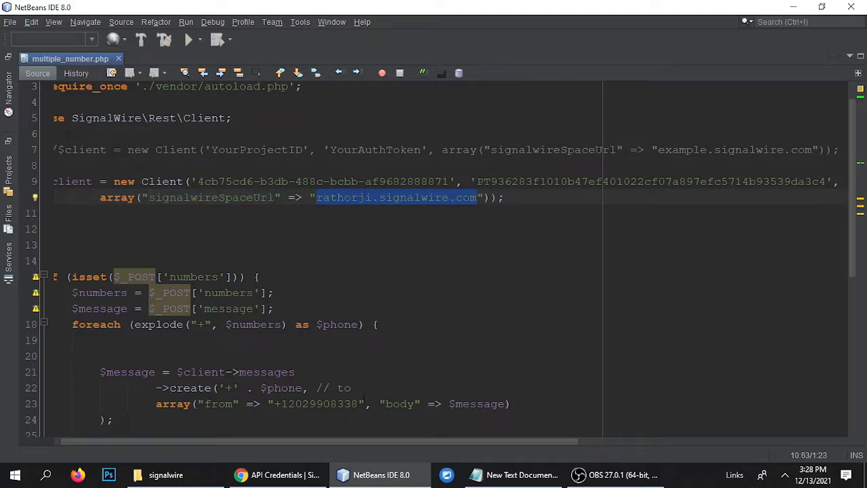
{"action": "left_click", "coordinate": [276, 475]}
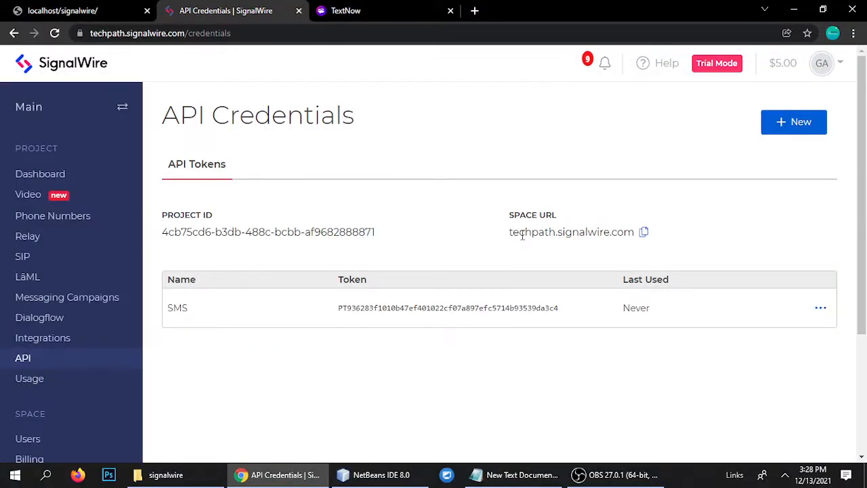
{"action": "mouse_move", "coordinate": [643, 232]}
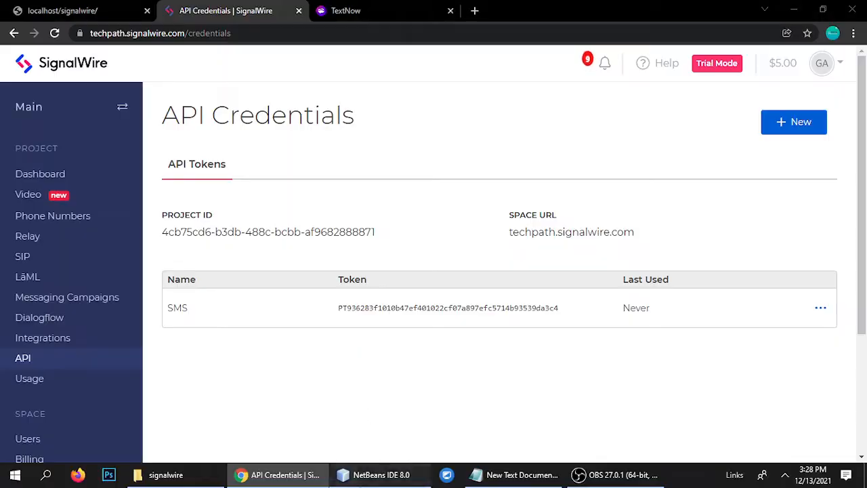
{"action": "left_click", "coordinate": [378, 475]}
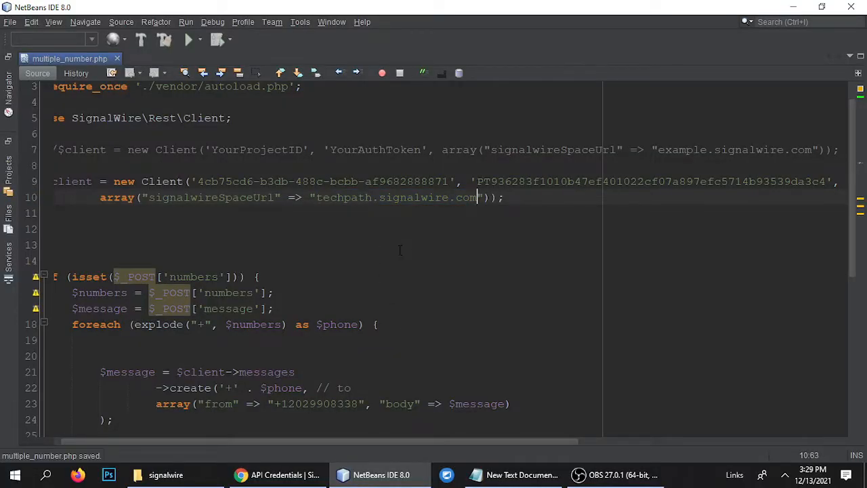
{"action": "left_click", "coordinate": [267, 475]}
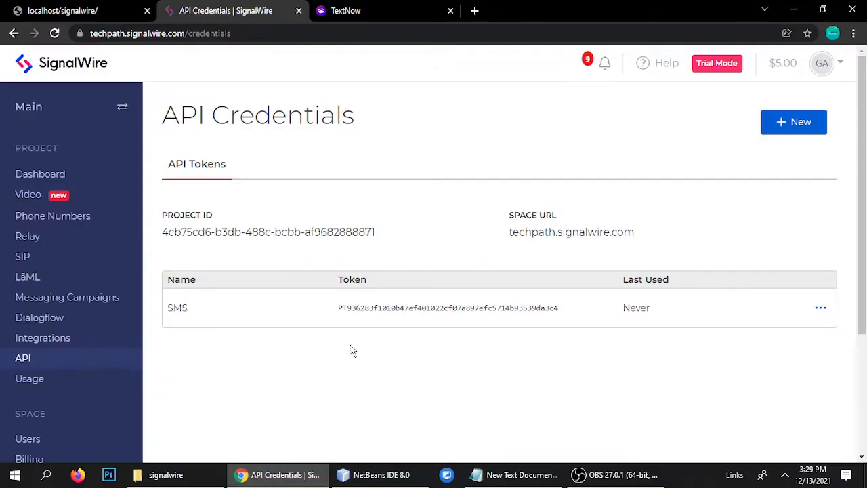
{"action": "left_click", "coordinate": [75, 11]}
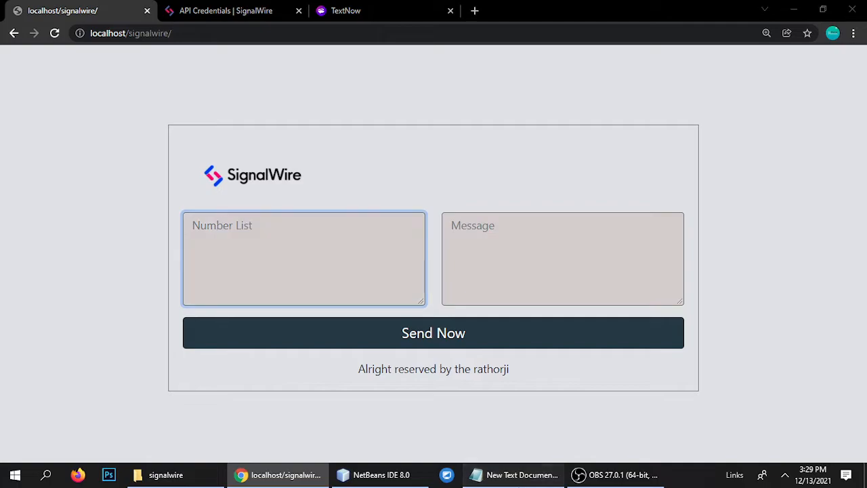
Type 'Message with links' into the bulk SMS form's Message box
{"action": "left_click", "coordinate": [563, 259]}
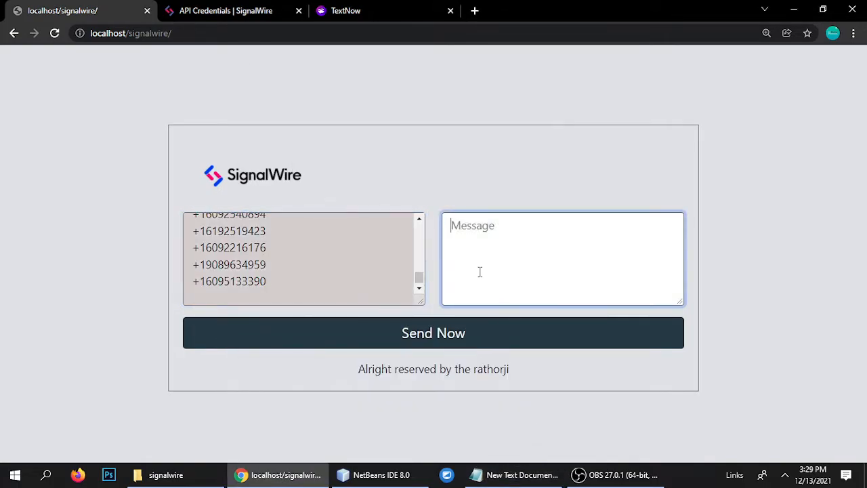
{"action": "type", "text": "Message wi"}
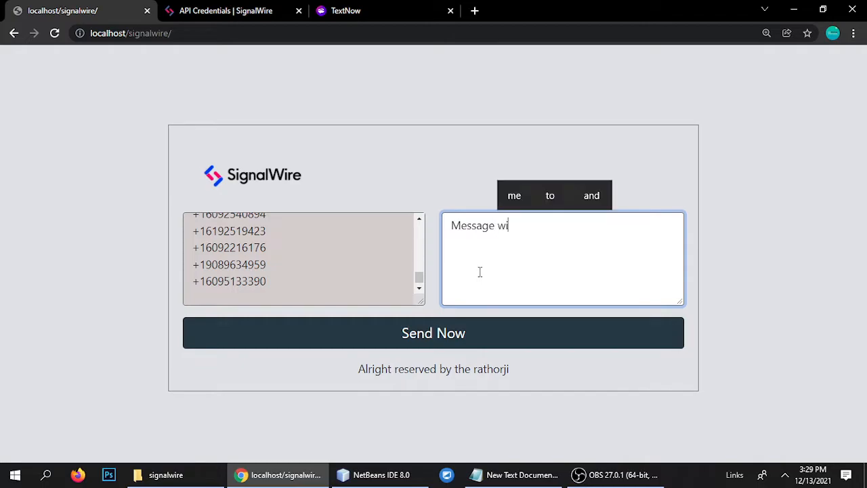
{"action": "type", "text": "th links"}
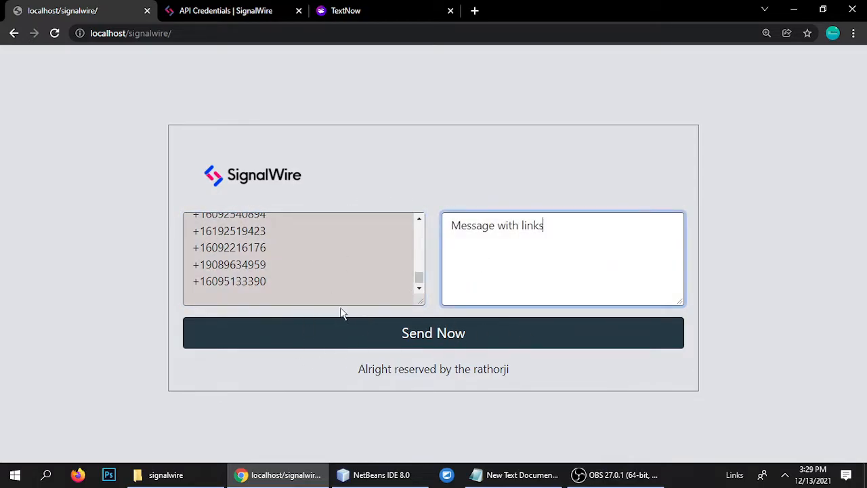
{"action": "mouse_move", "coordinate": [361, 255]}
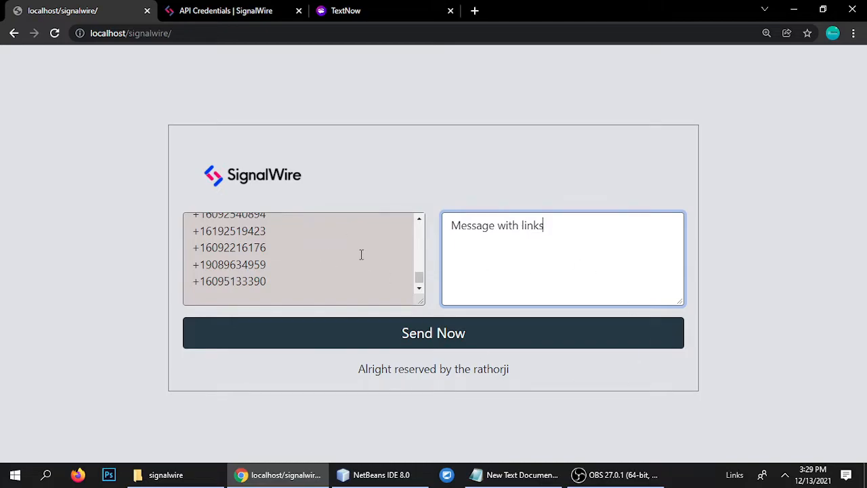
{"action": "mouse_move", "coordinate": [381, 275]}
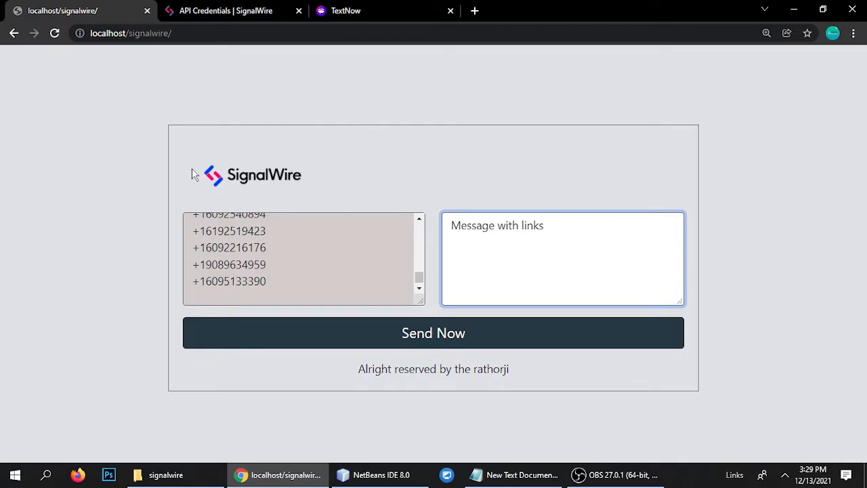
{"action": "left_click", "coordinate": [227, 11]}
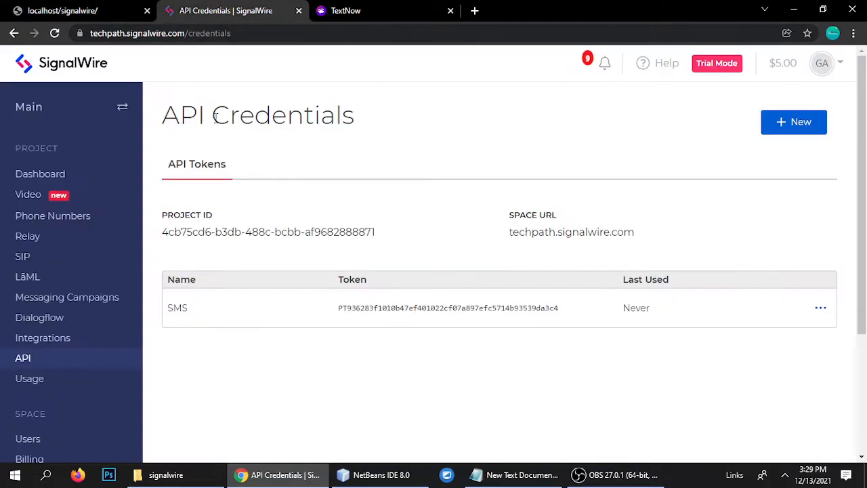
{"action": "mouse_move", "coordinate": [308, 216]}
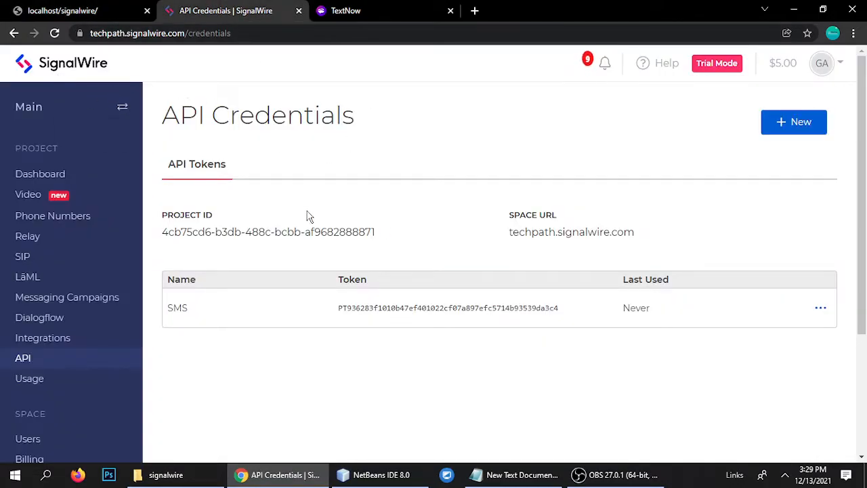
{"action": "mouse_move", "coordinate": [310, 232]}
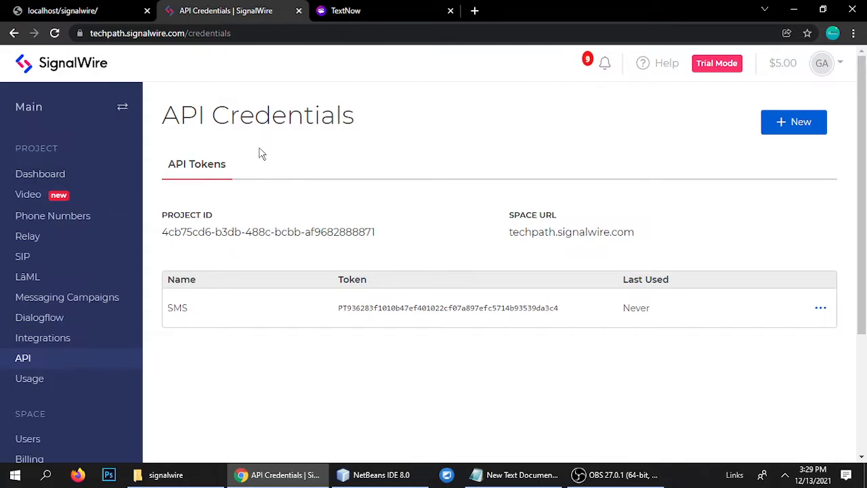
{"action": "mouse_move", "coordinate": [233, 164]}
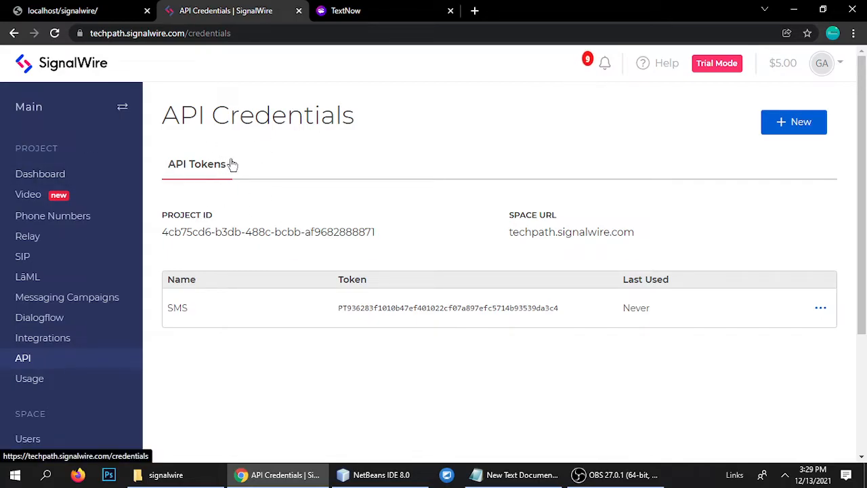
{"action": "mouse_move", "coordinate": [313, 269]}
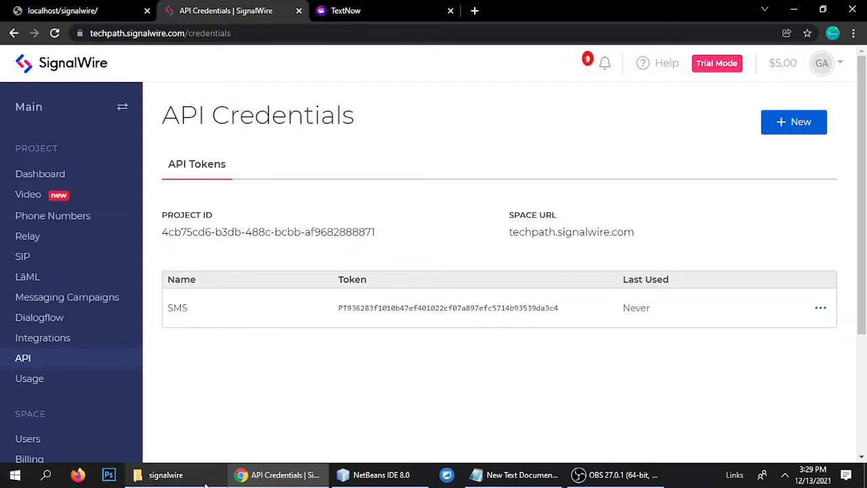
Open the signalwire project folder in File Explorer from the taskbar
{"action": "left_click", "coordinate": [165, 475]}
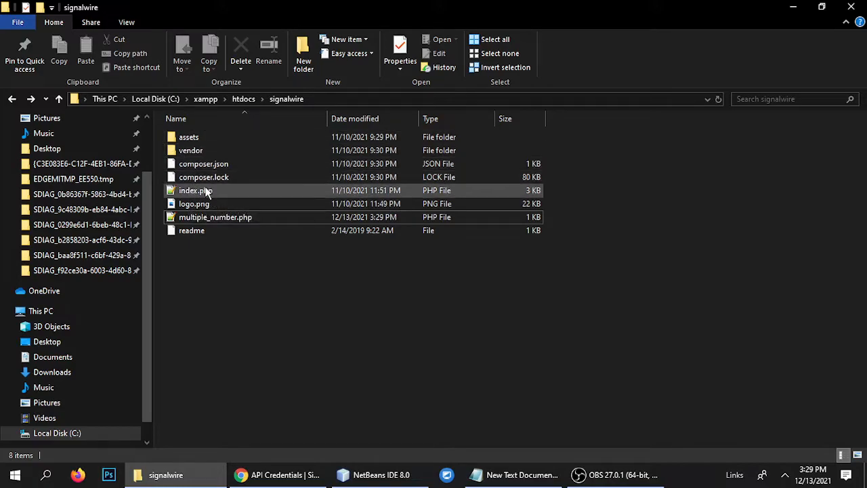
{"action": "mouse_move", "coordinate": [207, 193]}
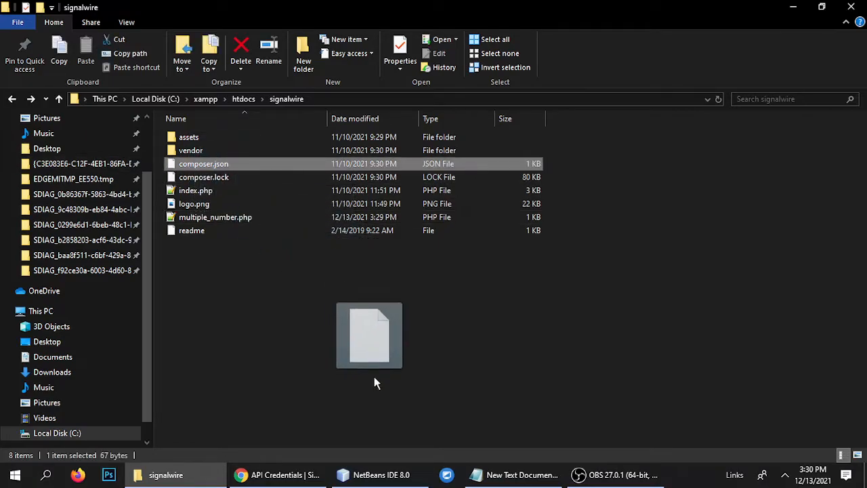
Drag composer.json from the signalwire folder onto the NetBeans editor
{"action": "left_click", "coordinate": [388, 474]}
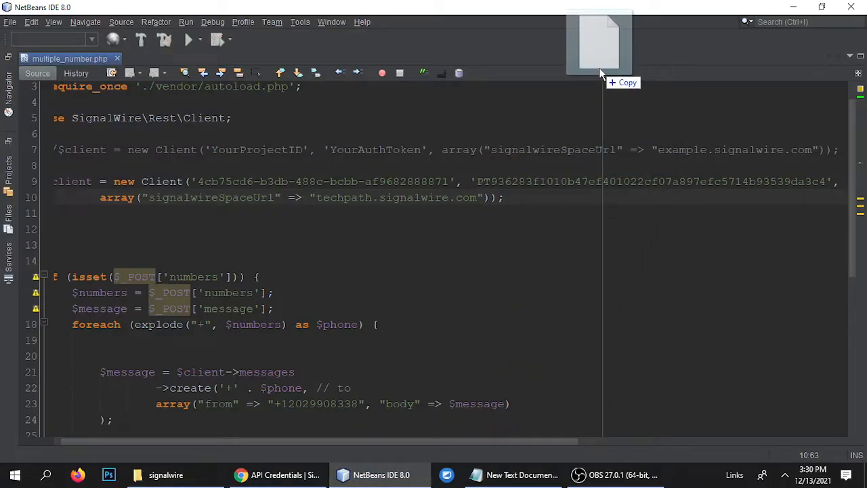
Open composer.json (requiring signalwire/signalwire ^2.3) in NetBeans, then go to the signalwire folder for a command prompt
{"action": "left_click", "coordinate": [163, 59]}
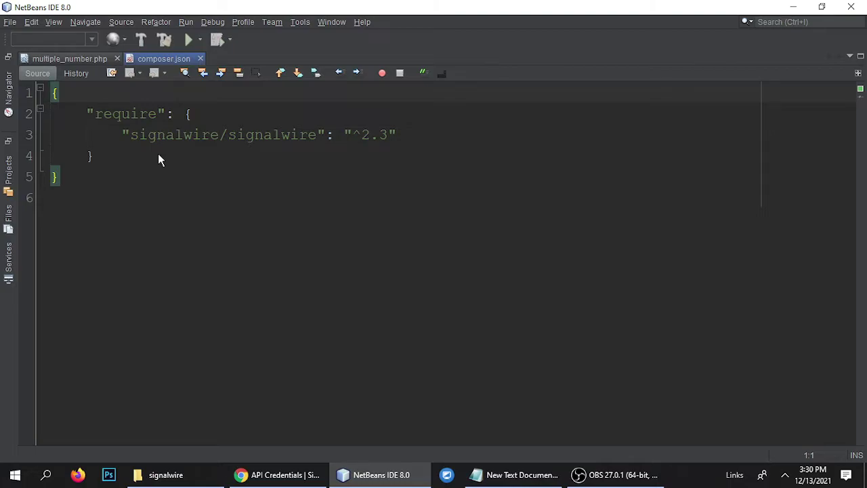
{"action": "mouse_move", "coordinate": [110, 162]}
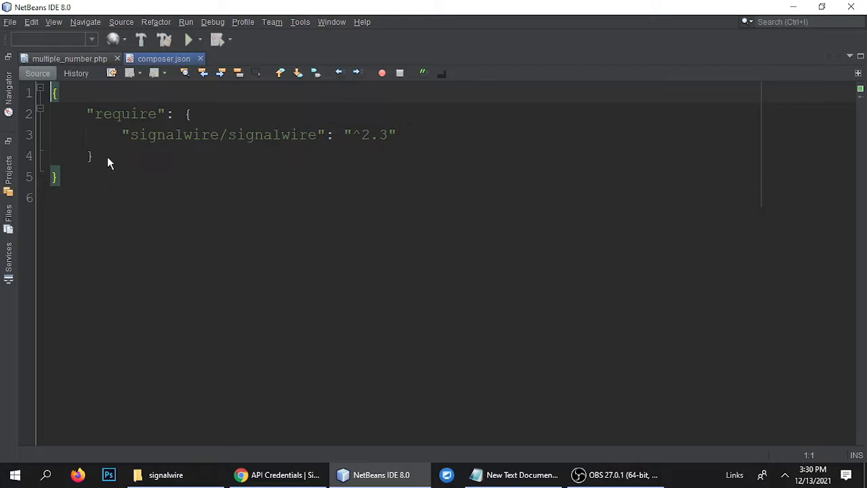
{"action": "mouse_move", "coordinate": [134, 92]}
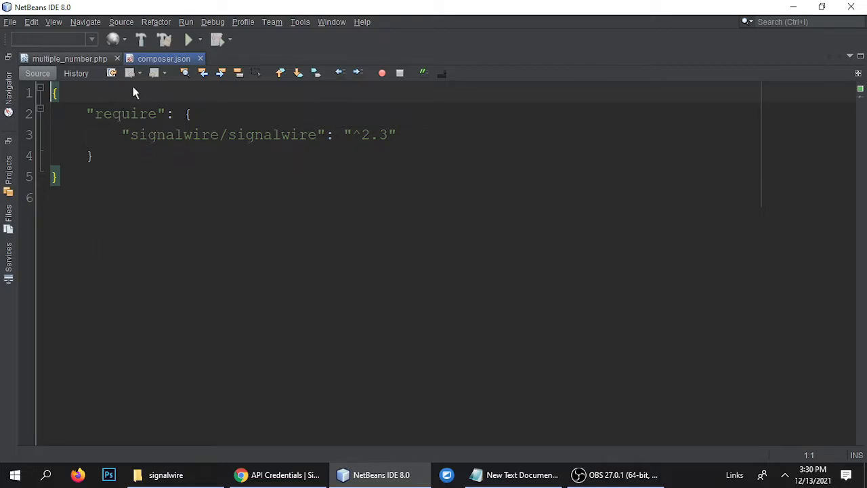
{"action": "mouse_move", "coordinate": [173, 120]}
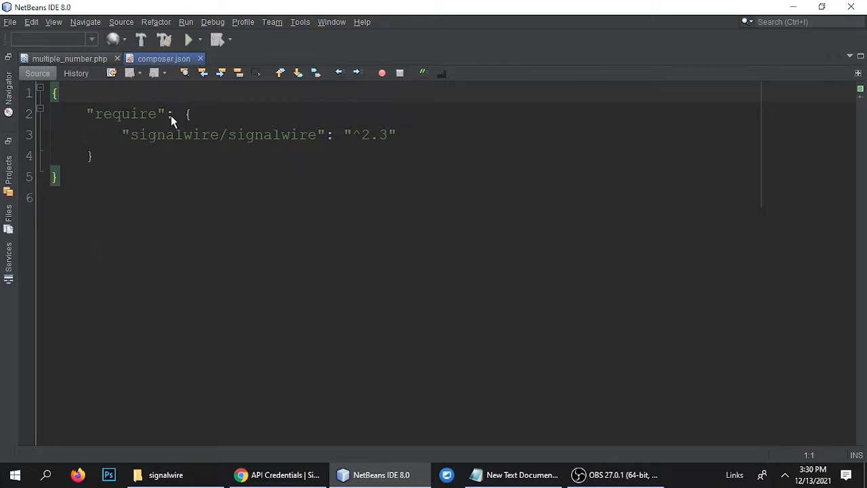
{"action": "left_click", "coordinate": [61, 177]}
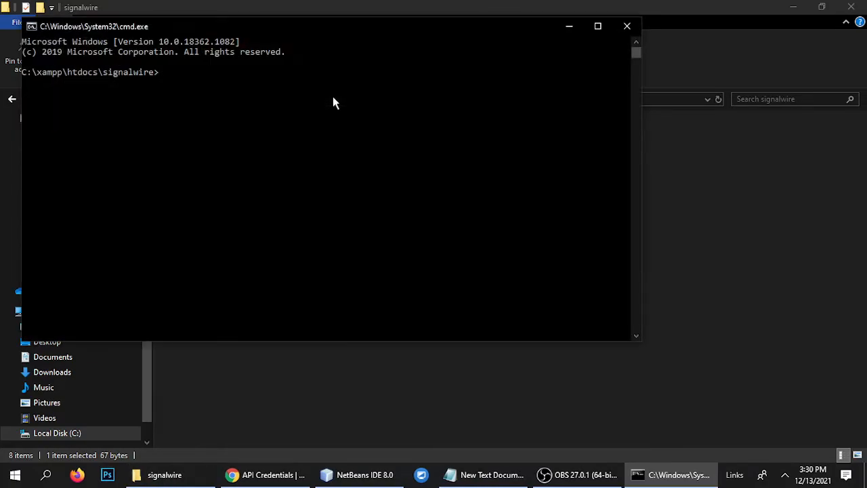
Run composer install in the signalwire folder and close the console once autoload files generate
{"action": "type", "text": "composer install"}
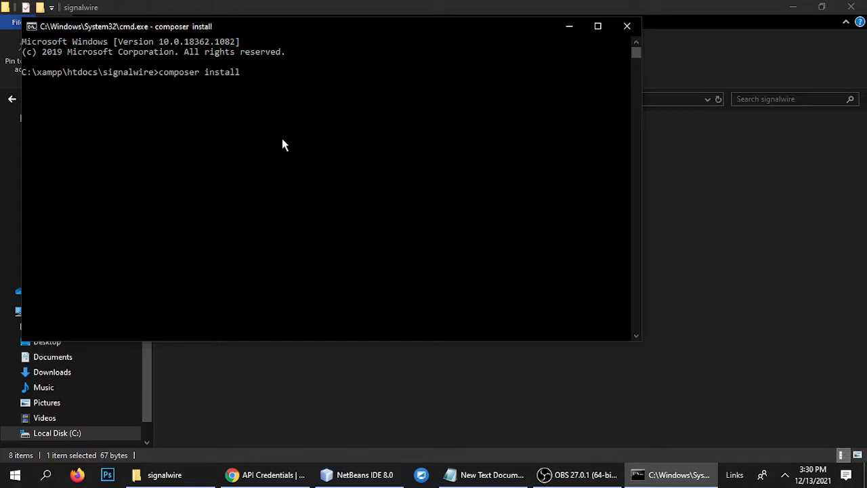
{"action": "mouse_move", "coordinate": [190, 314]}
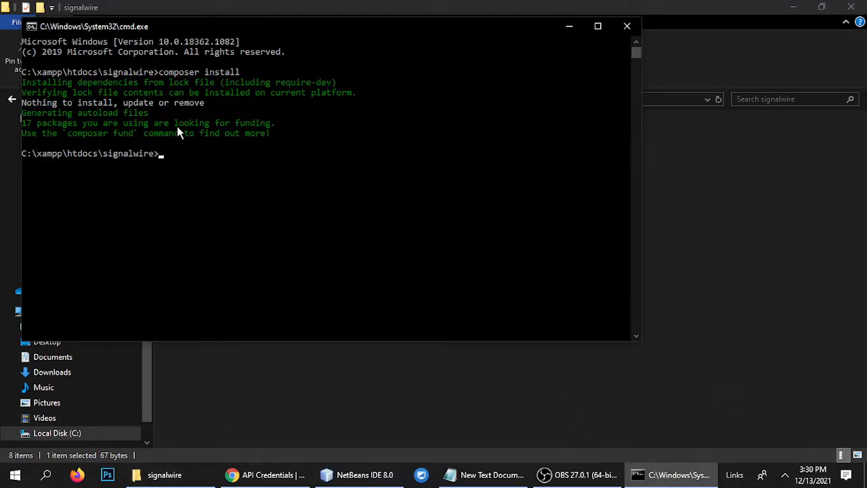
{"action": "mouse_move", "coordinate": [401, 113]}
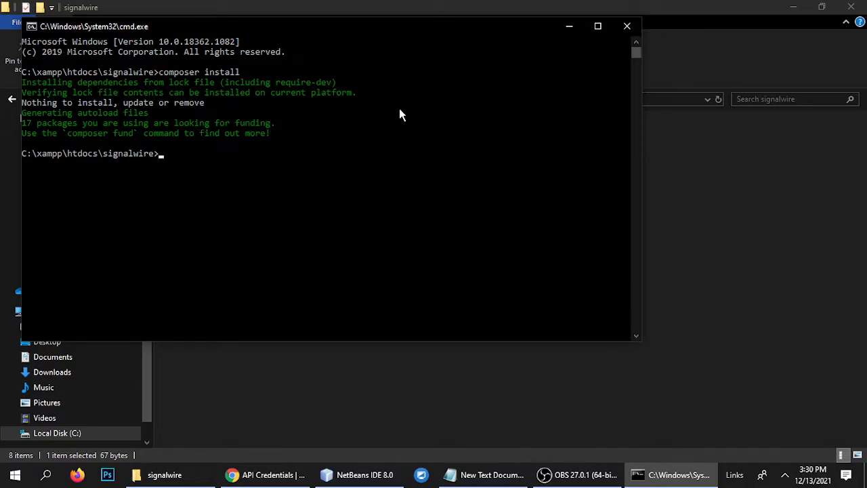
{"action": "mouse_move", "coordinate": [178, 128]}
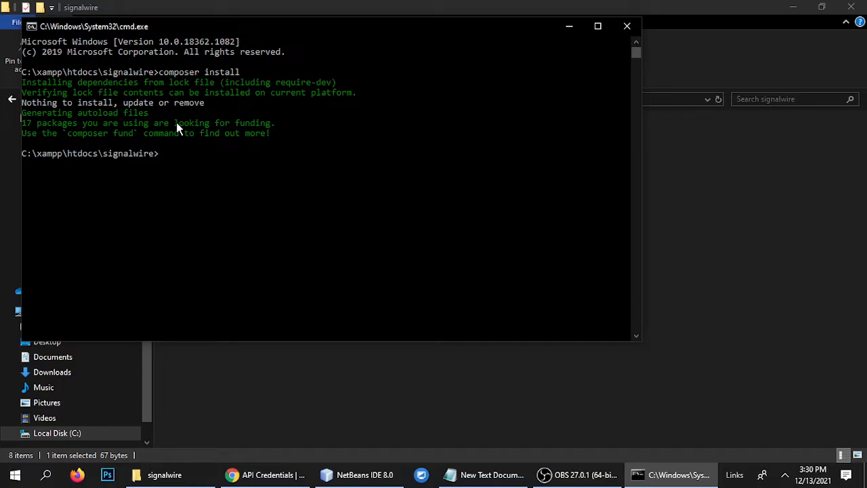
{"action": "mouse_move", "coordinate": [338, 188]}
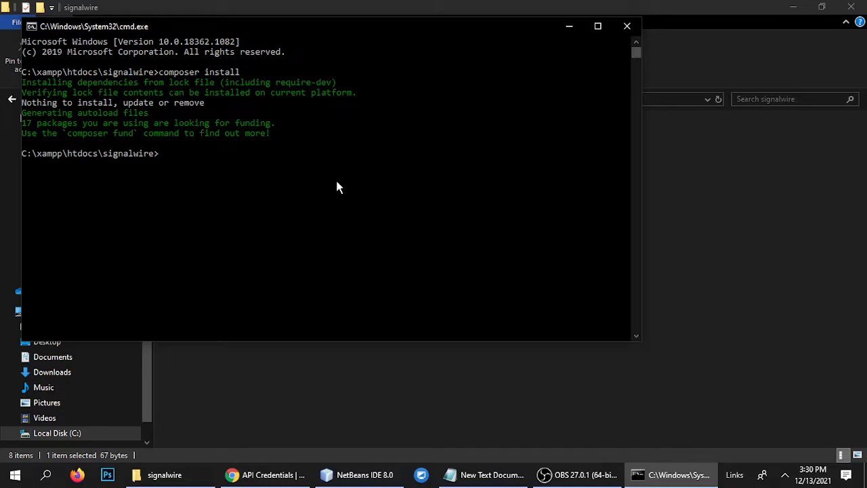
{"action": "mouse_move", "coordinate": [249, 142]}
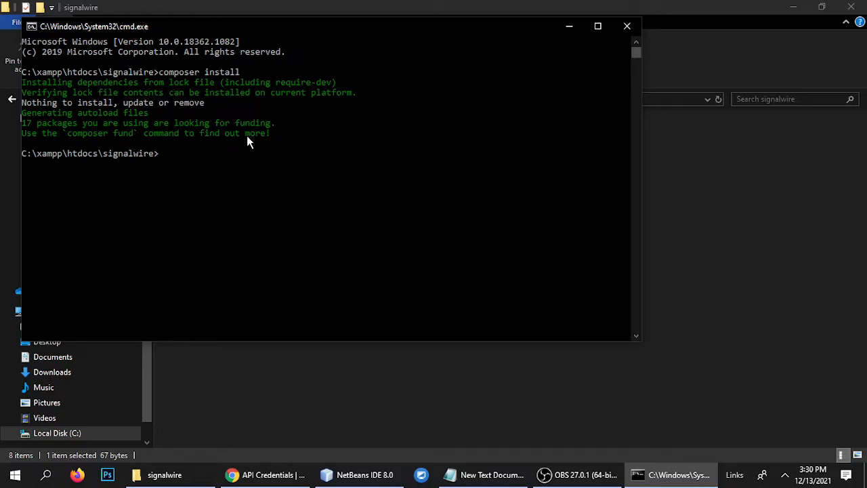
{"action": "left_click", "coordinate": [162, 475]}
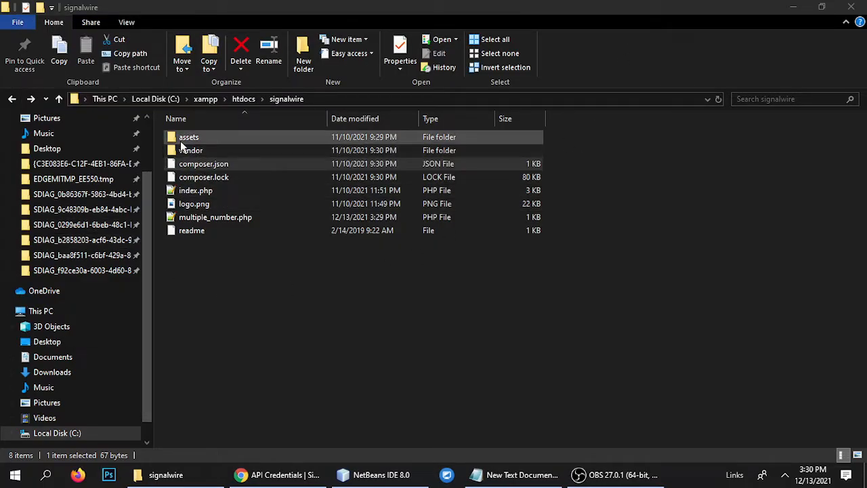
{"action": "mouse_move", "coordinate": [209, 147]}
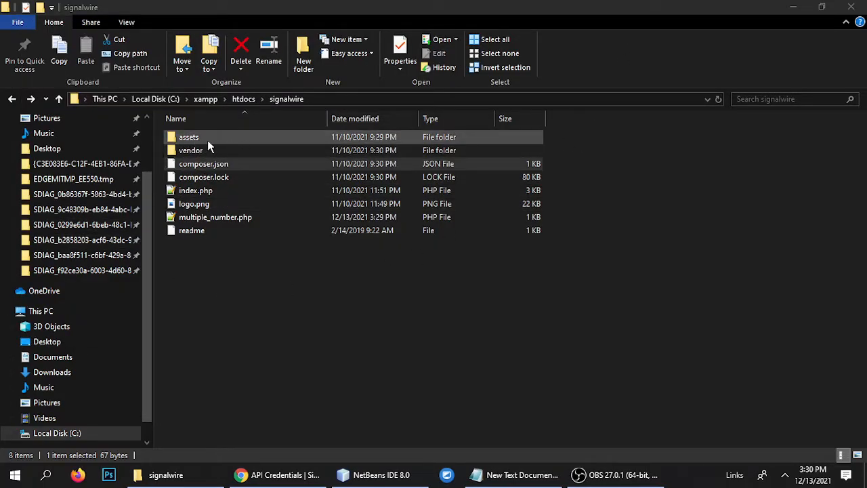
Open the assets folder and pick up main.js to drag into NetBeans
{"action": "double_click", "coordinate": [188, 137]}
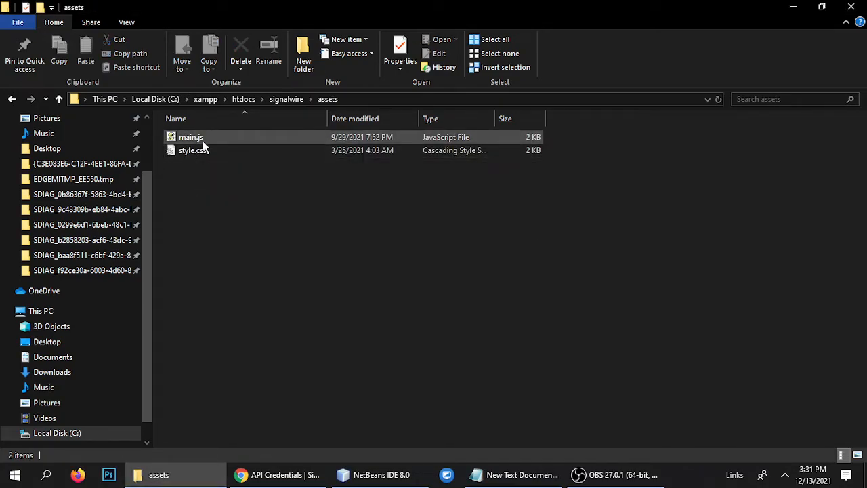
{"action": "left_click", "coordinate": [191, 137]}
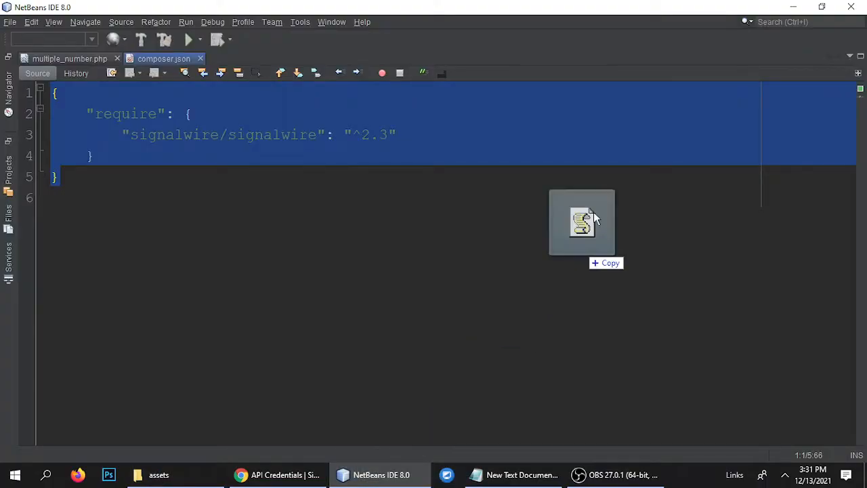
Open main.js and review its start_sendig AJAX function and number_loop helper
{"action": "left_click", "coordinate": [234, 58]}
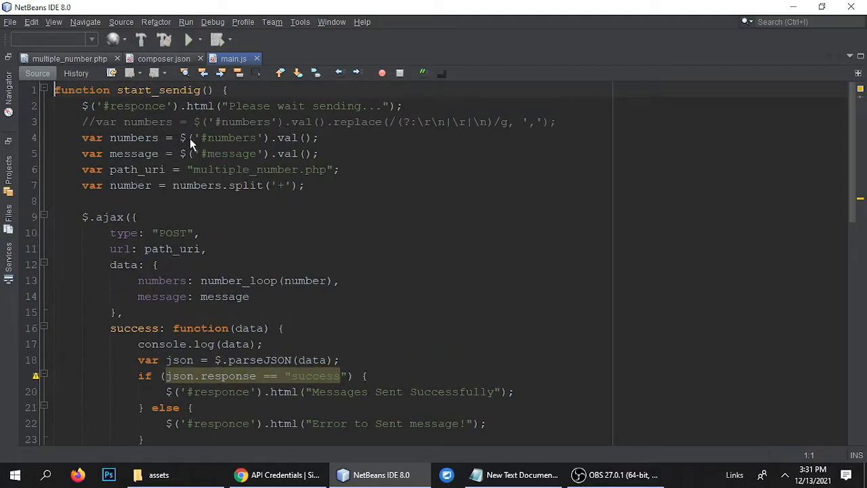
{"action": "double_click", "coordinate": [161, 90]}
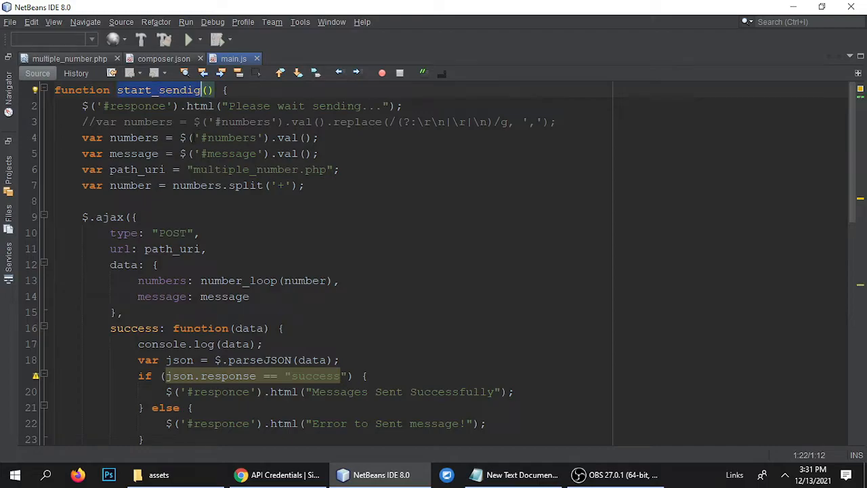
{"action": "scroll", "scroll_direction": "down", "scroll_amount": 3}
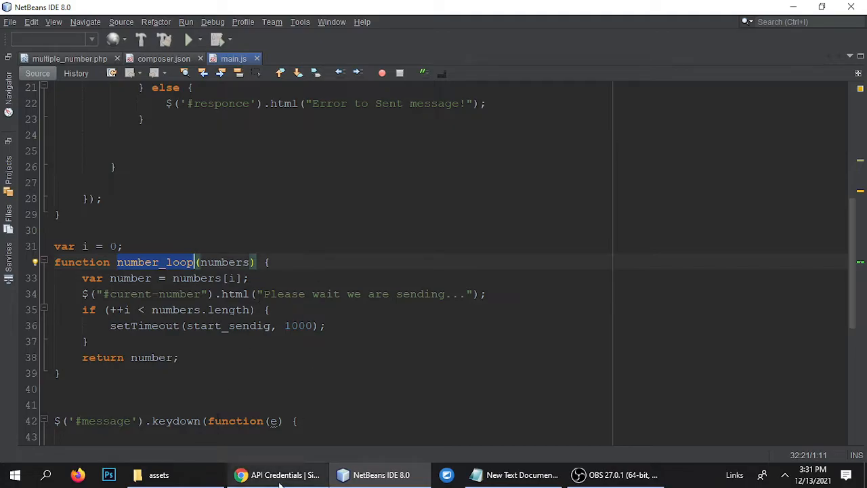
Submit the localhost bulk SMS form with Send Now, then view SignalWire's API Credentials page
{"action": "left_click", "coordinate": [278, 475]}
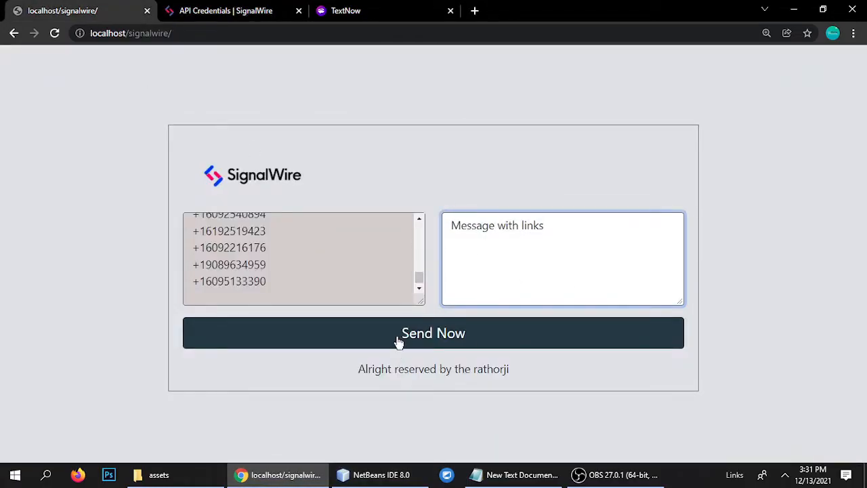
{"action": "left_click", "coordinate": [433, 334]}
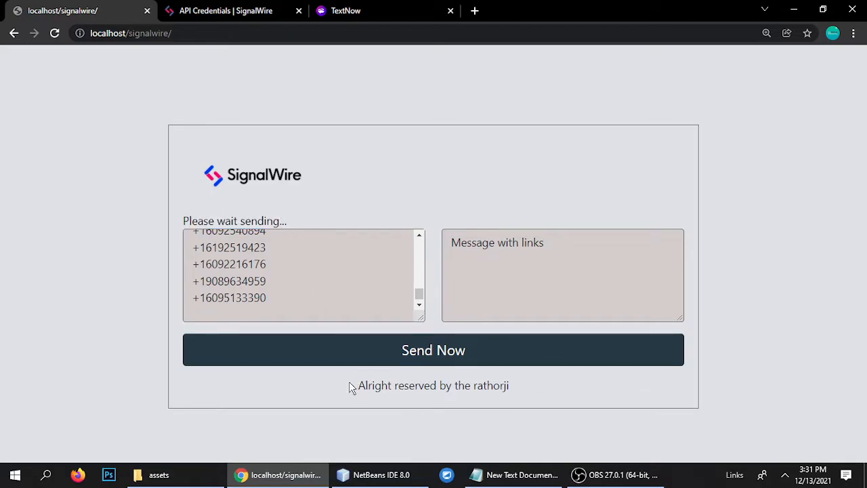
{"action": "left_click", "coordinate": [377, 474]}
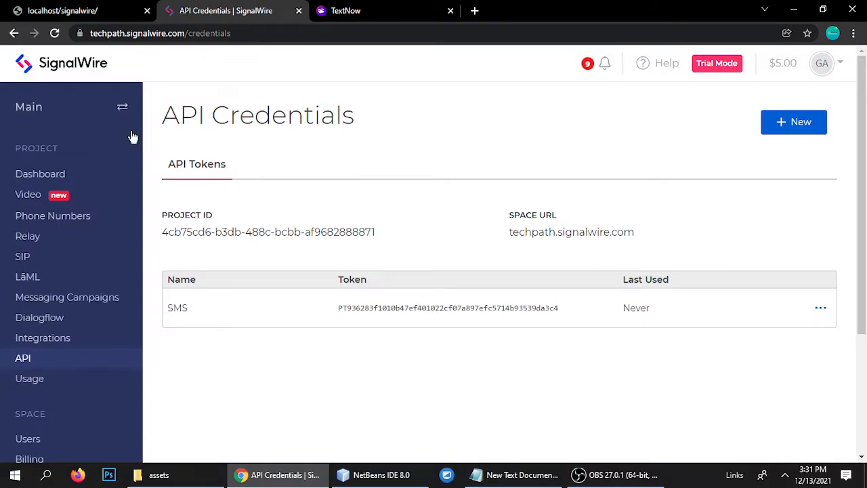
{"action": "mouse_move", "coordinate": [115, 9]}
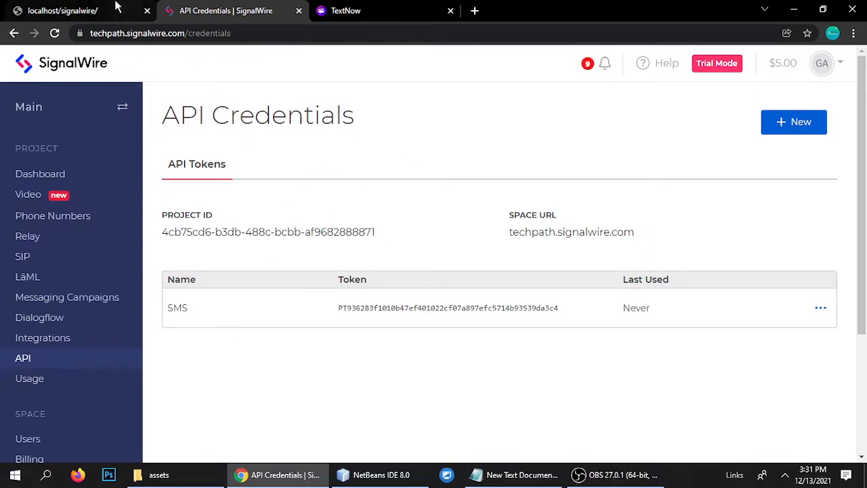
{"action": "mouse_move", "coordinate": [669, 120]}
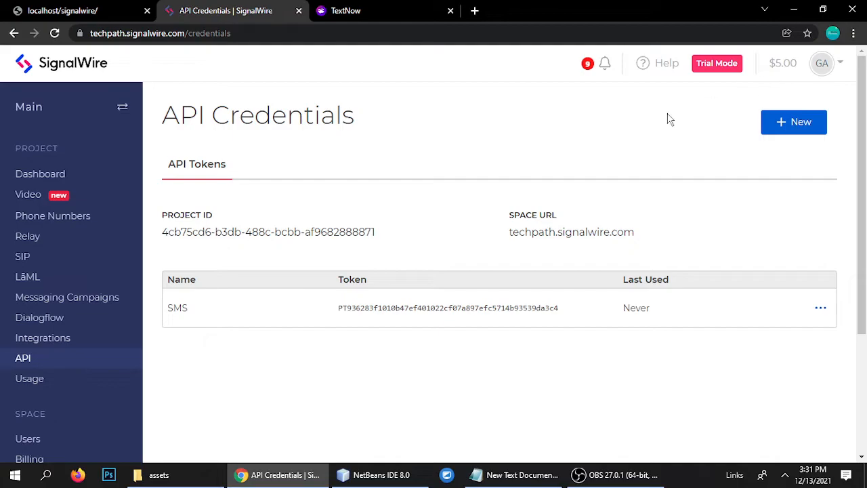
{"action": "mouse_move", "coordinate": [208, 250]}
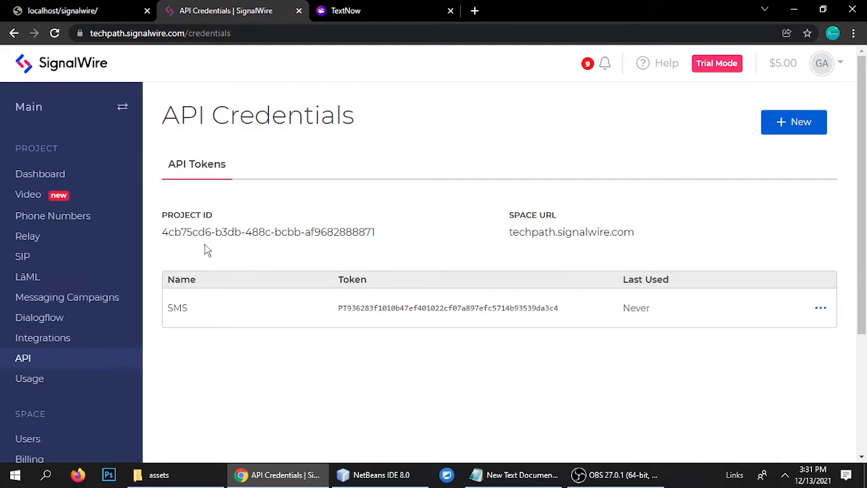
Review the project ID and SMS token, then return to main.js in NetBeans
{"action": "left_click", "coordinate": [377, 474]}
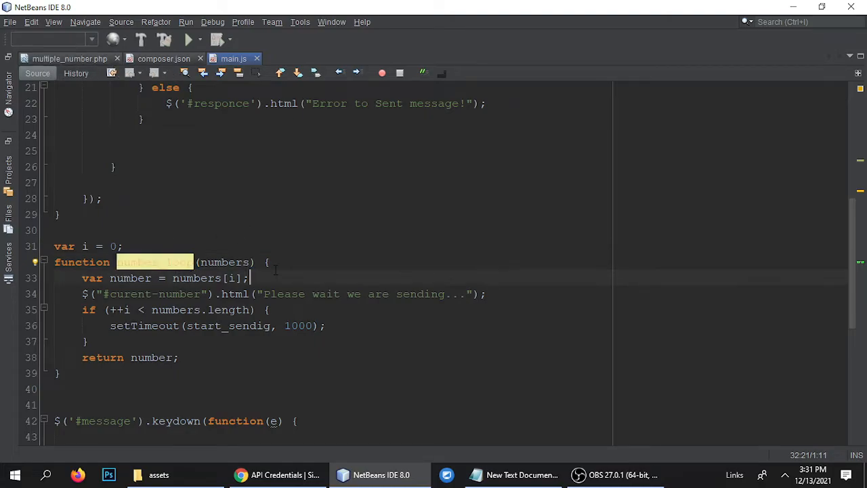
Remove the $('#message').keydown handler from the end of main.js and save the file
{"action": "scroll", "scroll_direction": "down", "scroll_amount": 3}
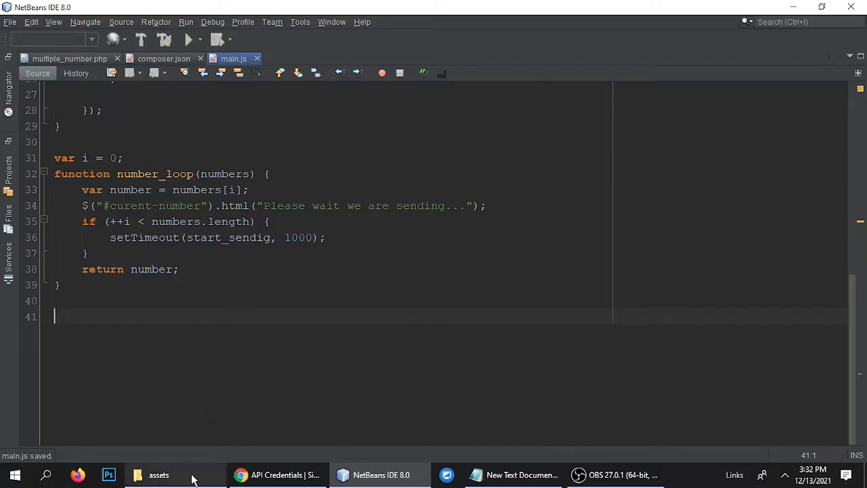
{"action": "left_click", "coordinate": [158, 475]}
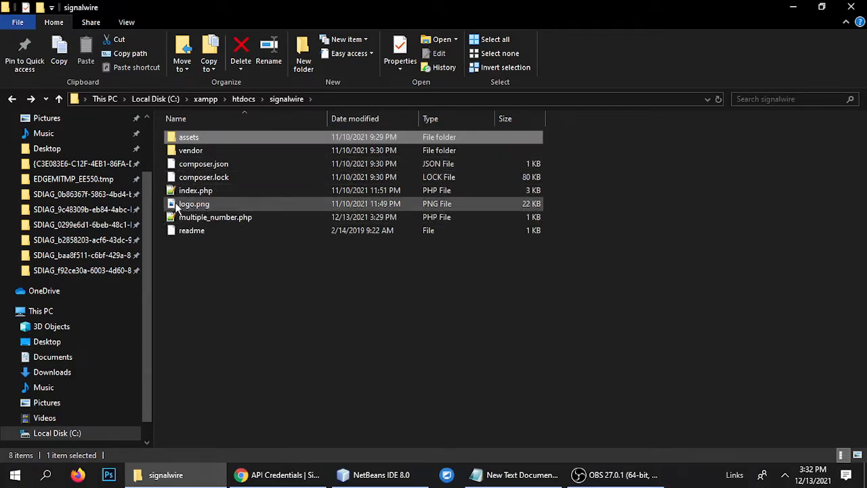
Browse the signalwire project files, selecting index.php and then composer.lock
{"action": "left_click", "coordinate": [196, 190]}
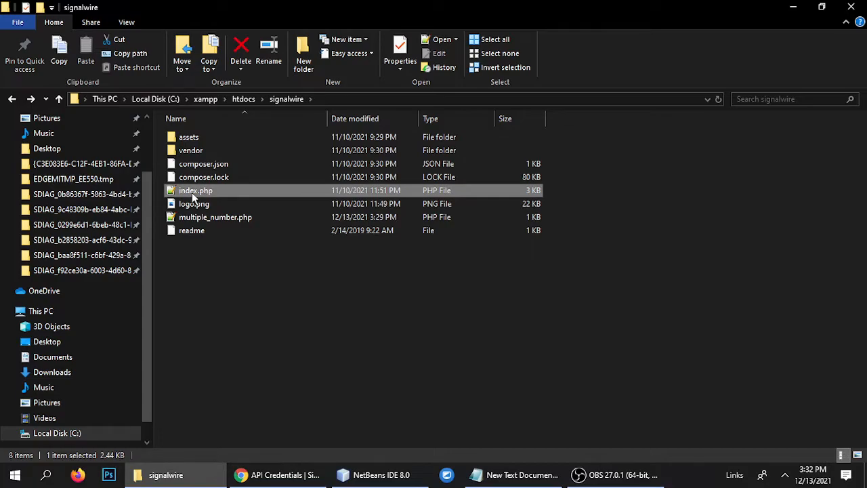
{"action": "left_click", "coordinate": [203, 176]}
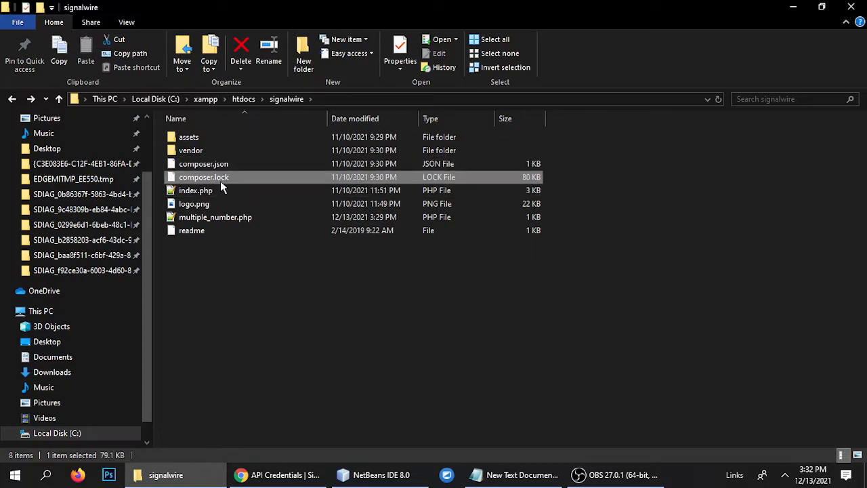
{"action": "mouse_move", "coordinate": [195, 163]}
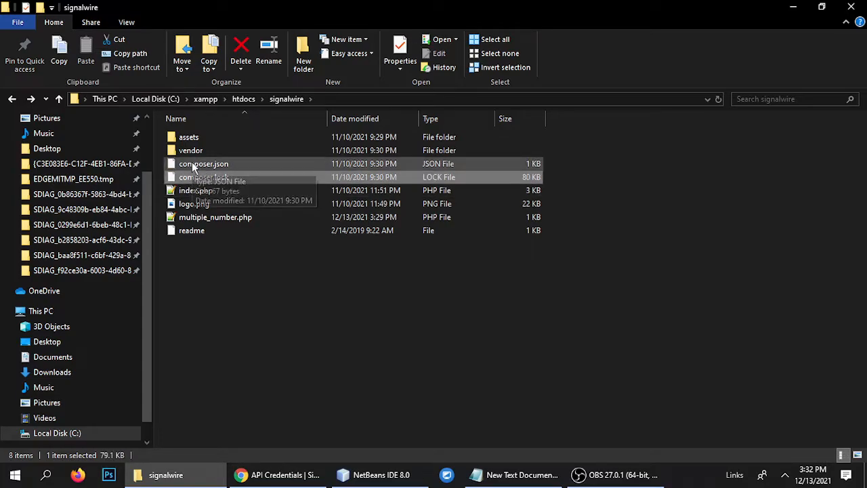
{"action": "mouse_move", "coordinate": [217, 169]}
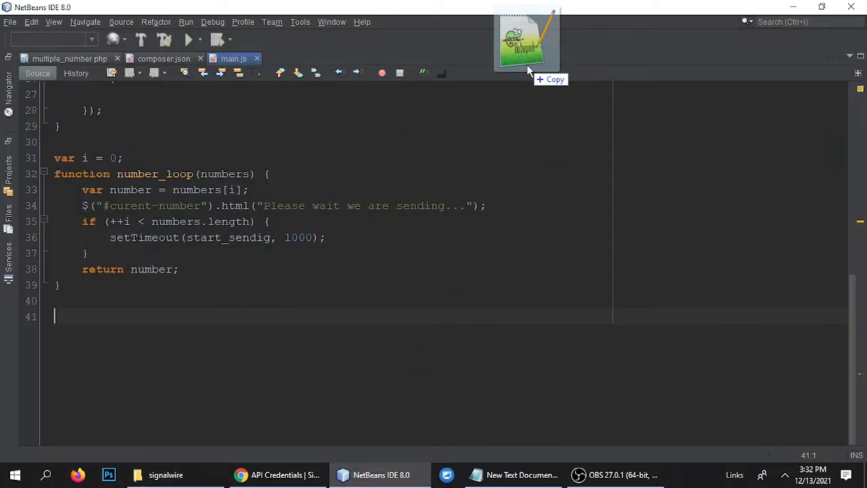
Open index.php and find the Send Now button's start_sendig call
{"action": "left_click", "coordinate": [294, 58]}
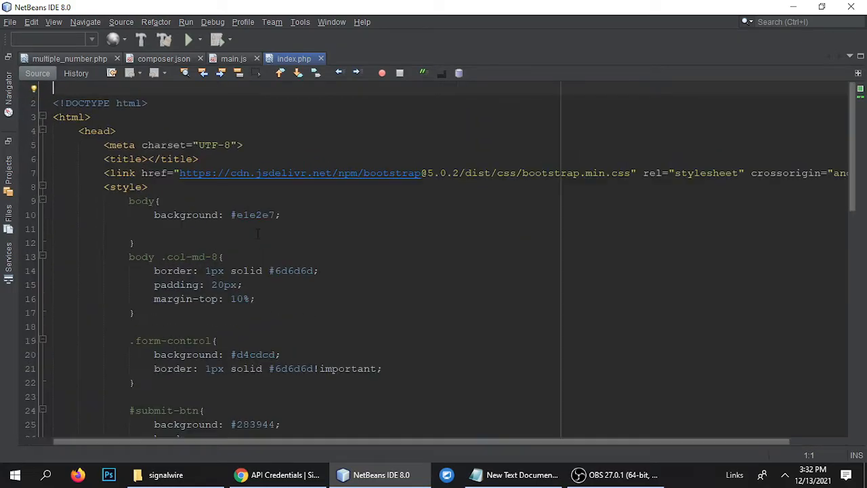
{"action": "scroll", "scroll_direction": "down", "scroll_amount": 3}
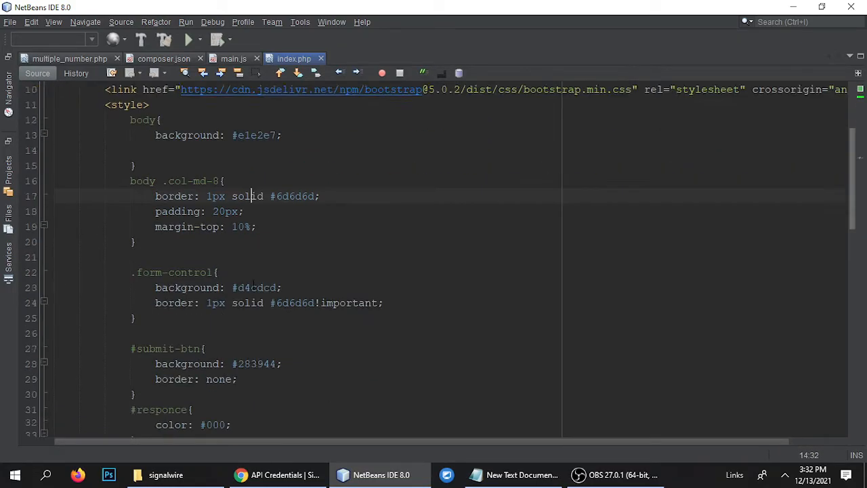
{"action": "scroll", "scroll_direction": "down", "scroll_amount": 3}
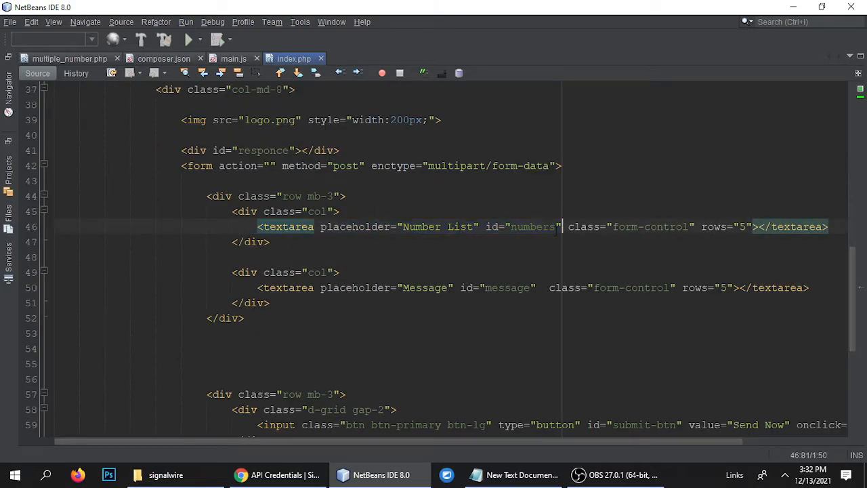
{"action": "left_click", "coordinate": [587, 287]}
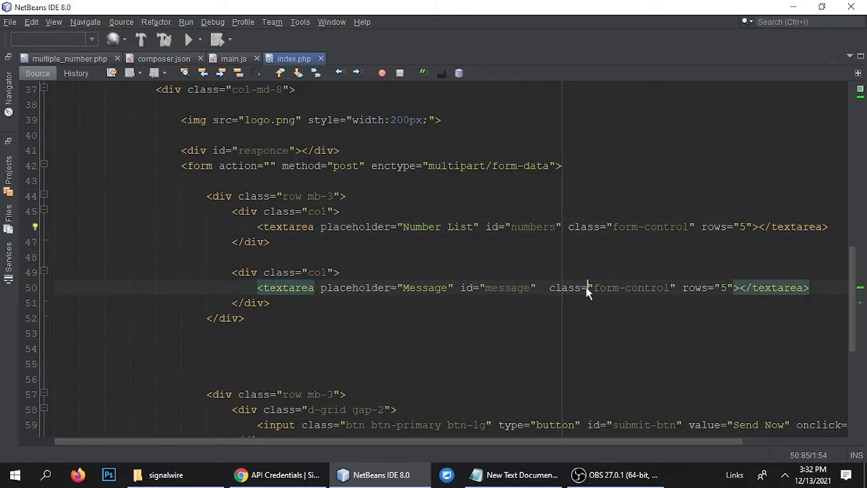
{"action": "scroll", "scroll_direction": "down", "scroll_amount": 3}
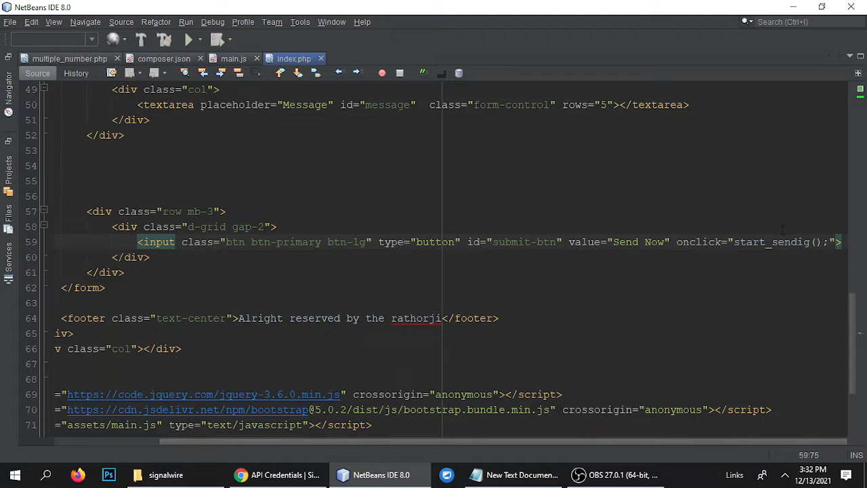
{"action": "double_click", "coordinate": [772, 242]}
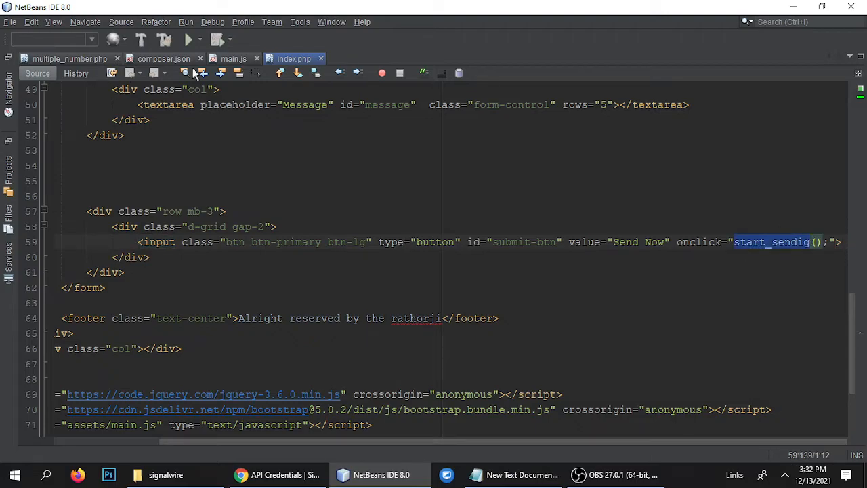
Compare start_sendig with main.js, then return to the signalwire folder in File Explorer
{"action": "left_click", "coordinate": [233, 58]}
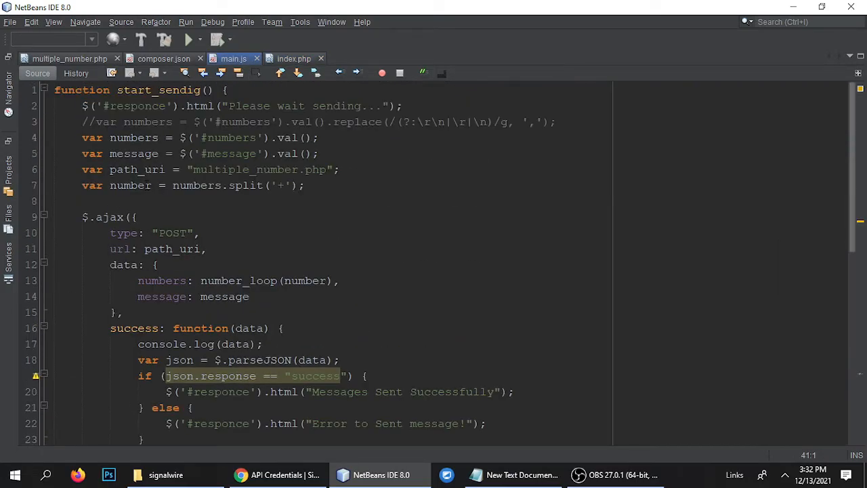
{"action": "left_click", "coordinate": [294, 59]}
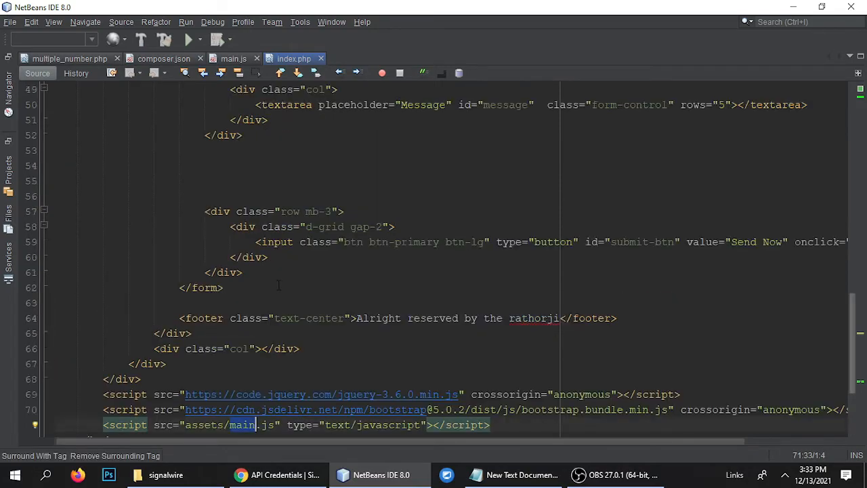
{"action": "scroll", "scroll_direction": "up", "scroll_amount": 3}
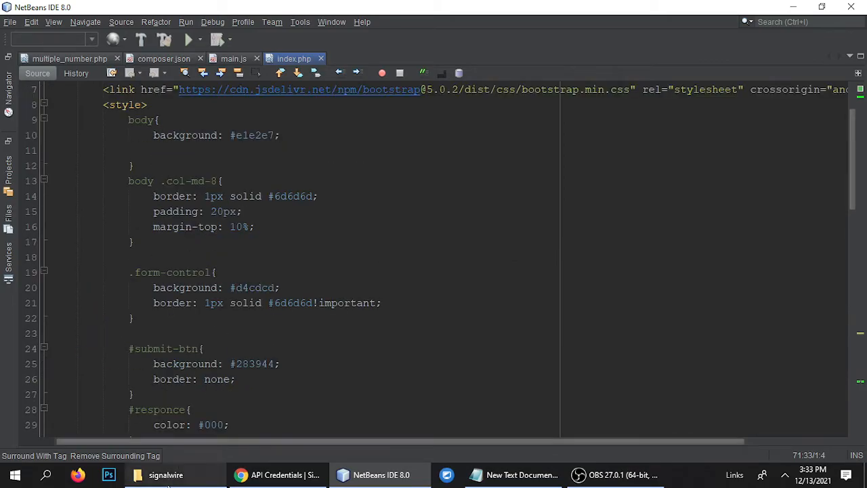
{"action": "left_click", "coordinate": [165, 474]}
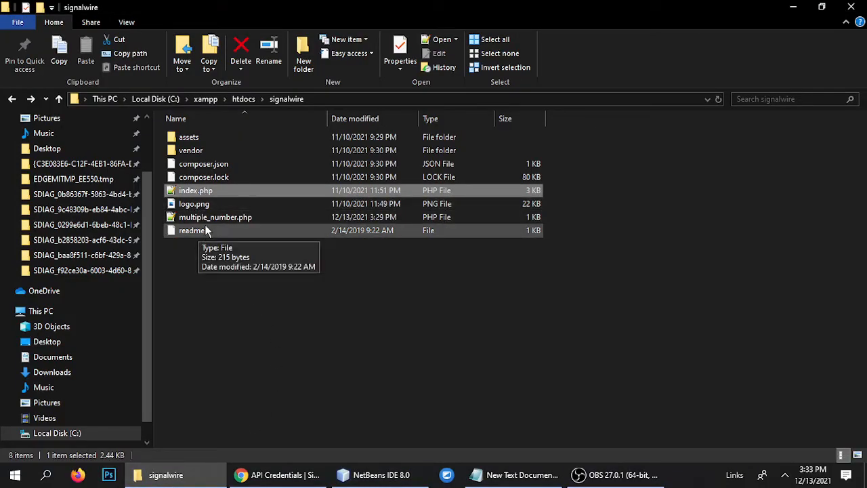
{"action": "mouse_move", "coordinate": [188, 208]}
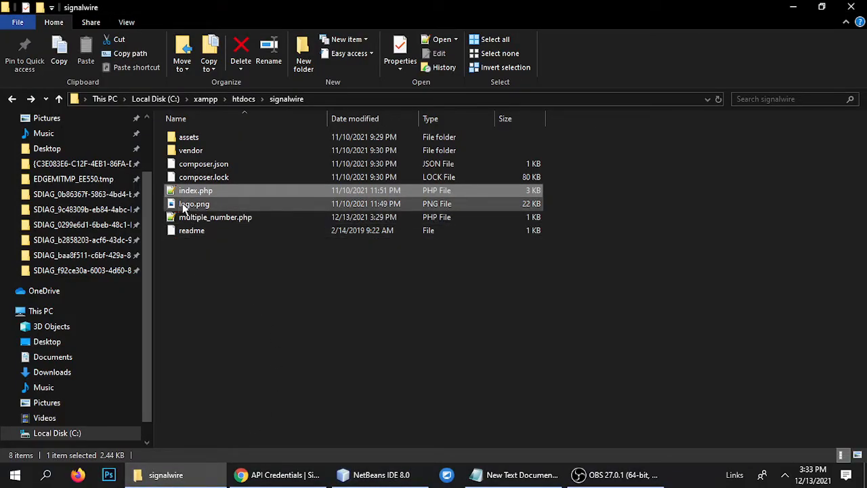
{"action": "left_click", "coordinate": [194, 204]}
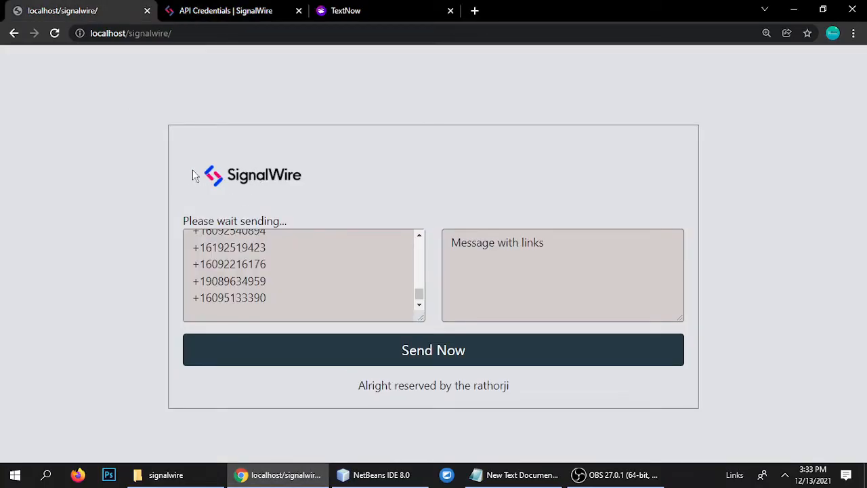
{"action": "mouse_move", "coordinate": [278, 191]}
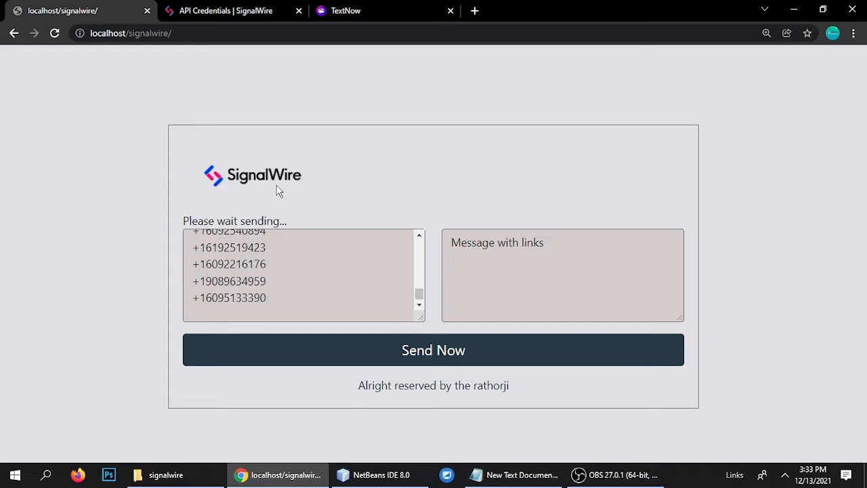
{"action": "left_click", "coordinate": [162, 475]}
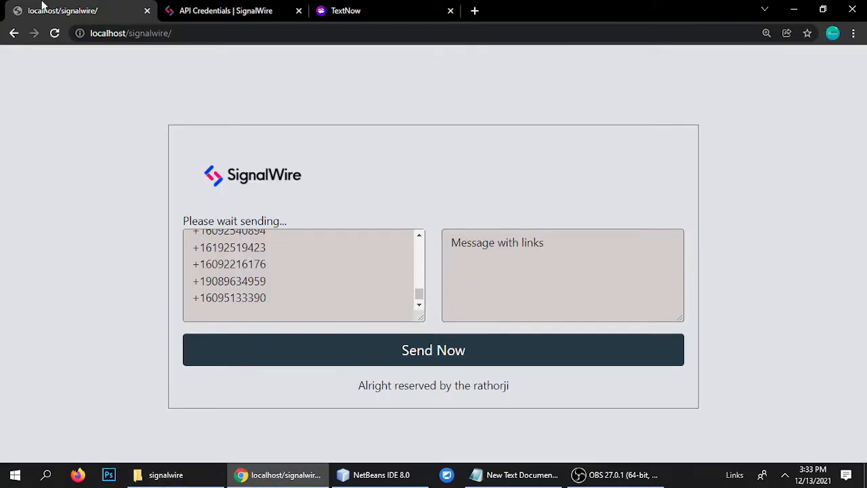
{"action": "left_click", "coordinate": [224, 11]}
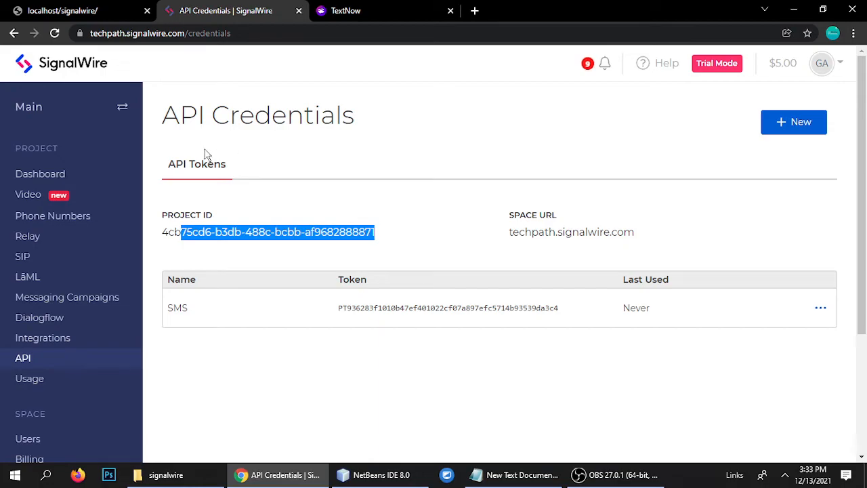
{"action": "mouse_move", "coordinate": [134, 165]}
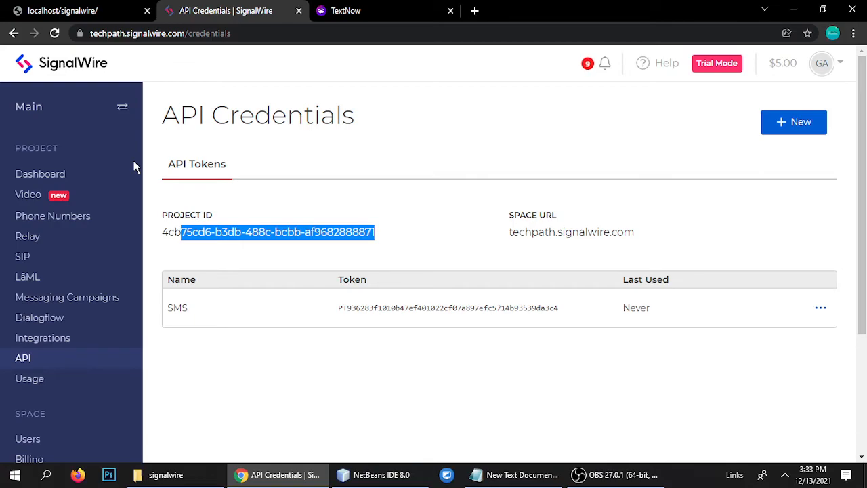
{"action": "left_click", "coordinate": [74, 10]}
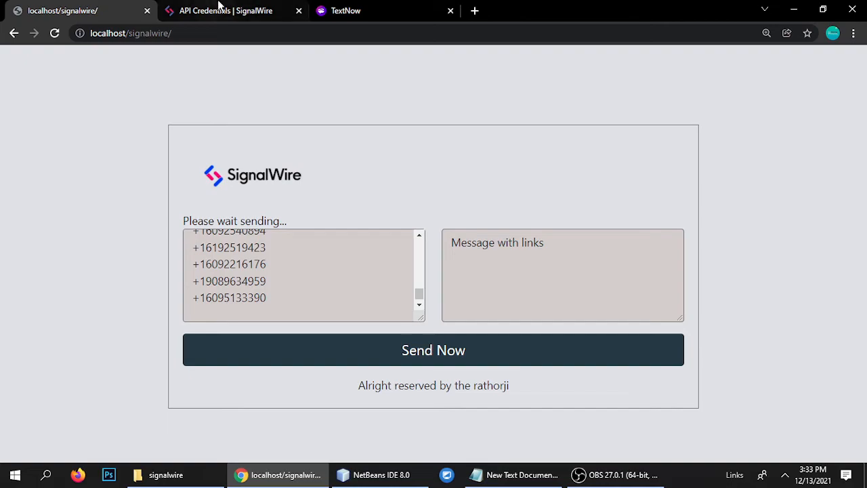
{"action": "left_click", "coordinate": [226, 11]}
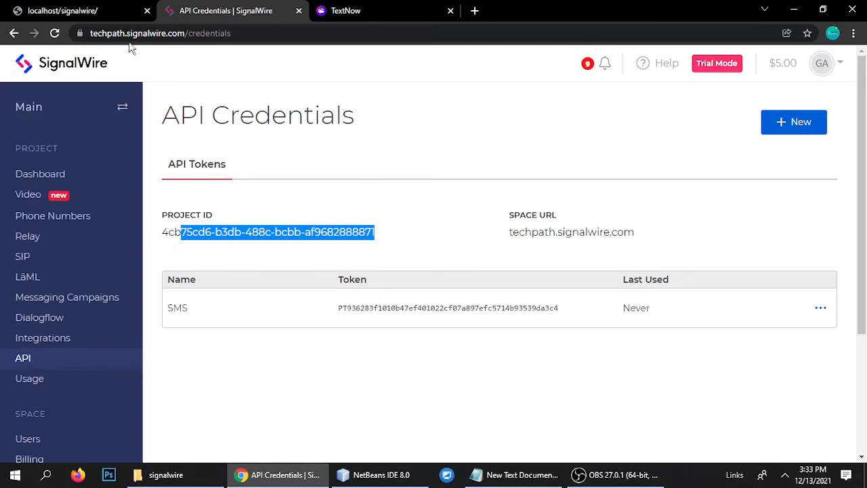
{"action": "left_click", "coordinate": [74, 10]}
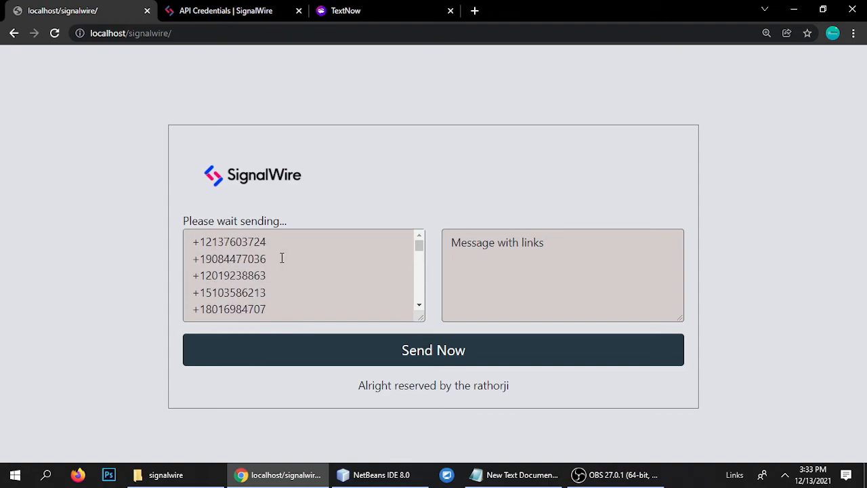
{"action": "mouse_move", "coordinate": [307, 282]}
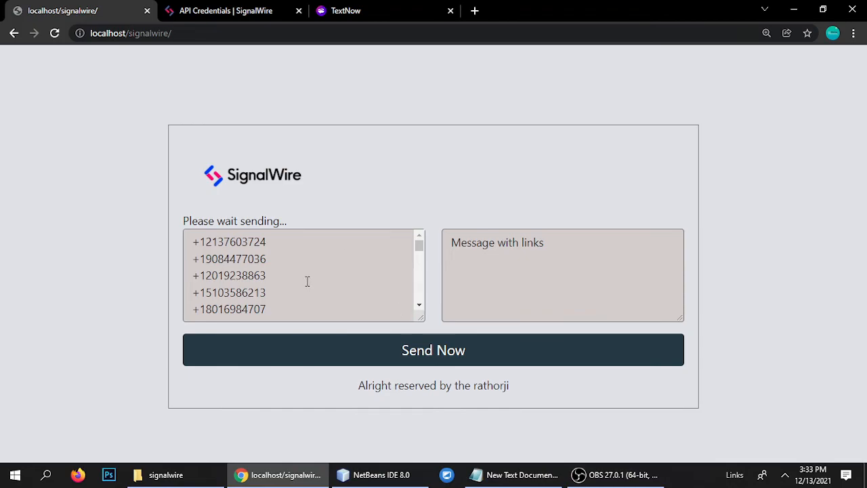
{"action": "mouse_move", "coordinate": [308, 270]}
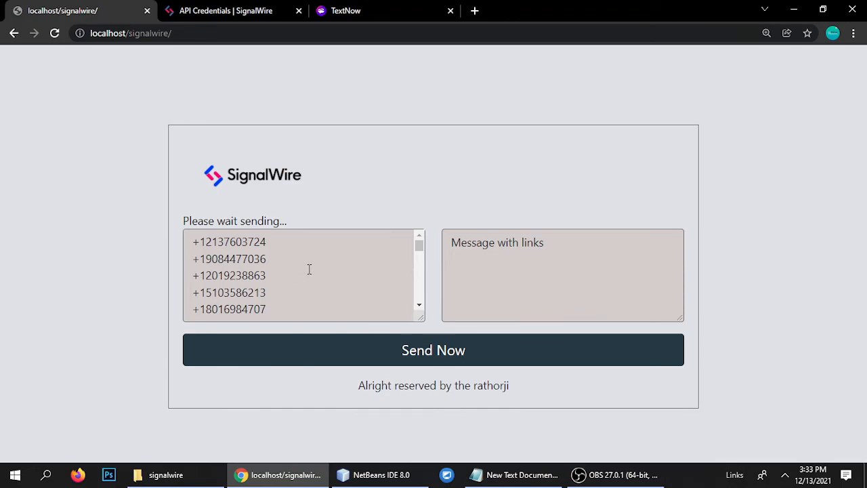
{"action": "scroll", "scroll_direction": "down", "scroll_amount": 3}
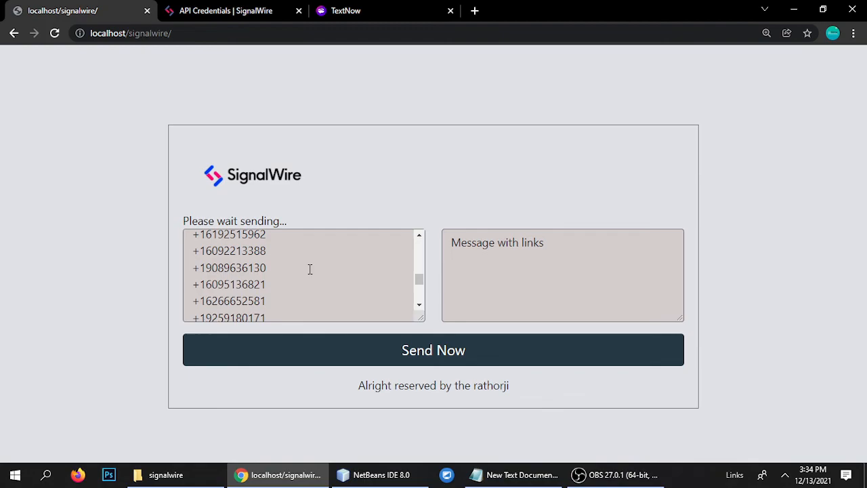
{"action": "mouse_move", "coordinate": [317, 277]}
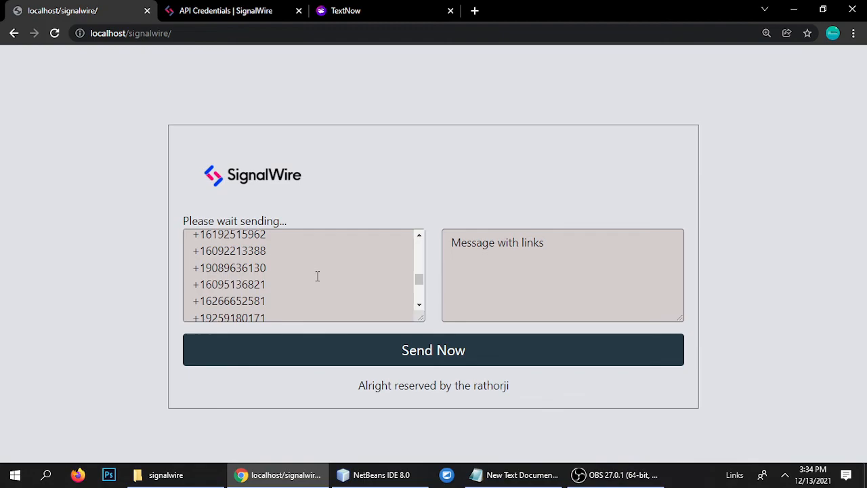
{"action": "mouse_move", "coordinate": [324, 274]}
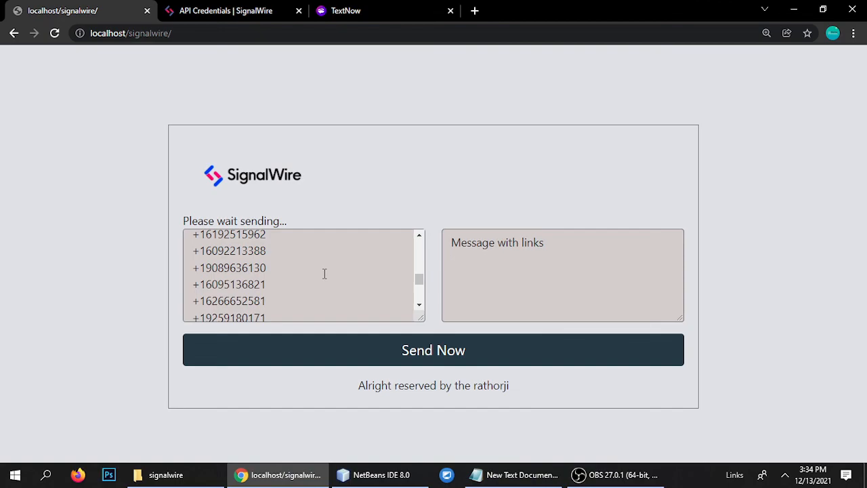